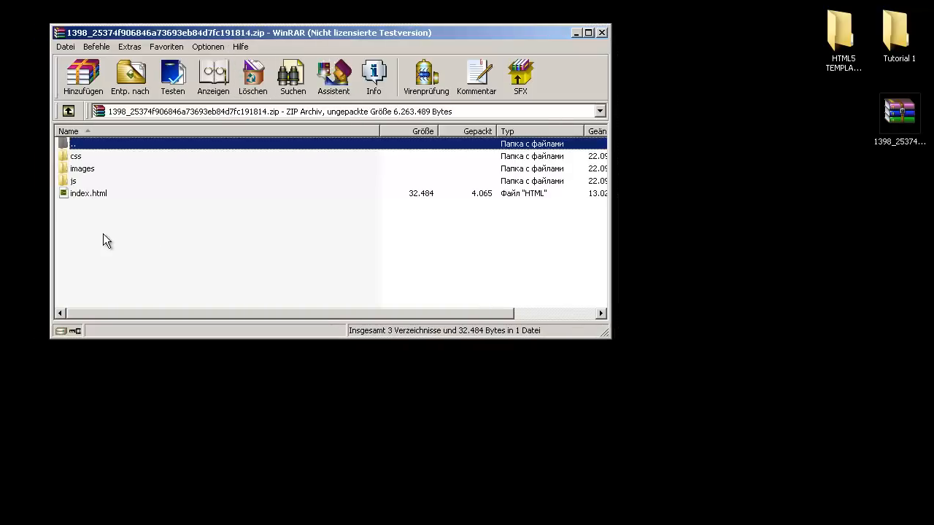
mouse_move(890, 132)
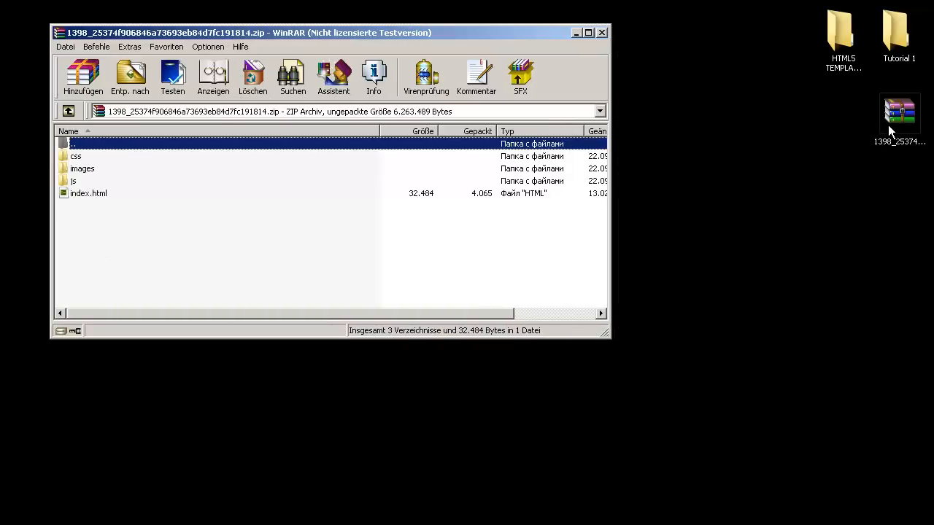
- Extract the template ZIP's contents into a folder on the desktop with WinRAR's Extract Here
right_click(899, 116)
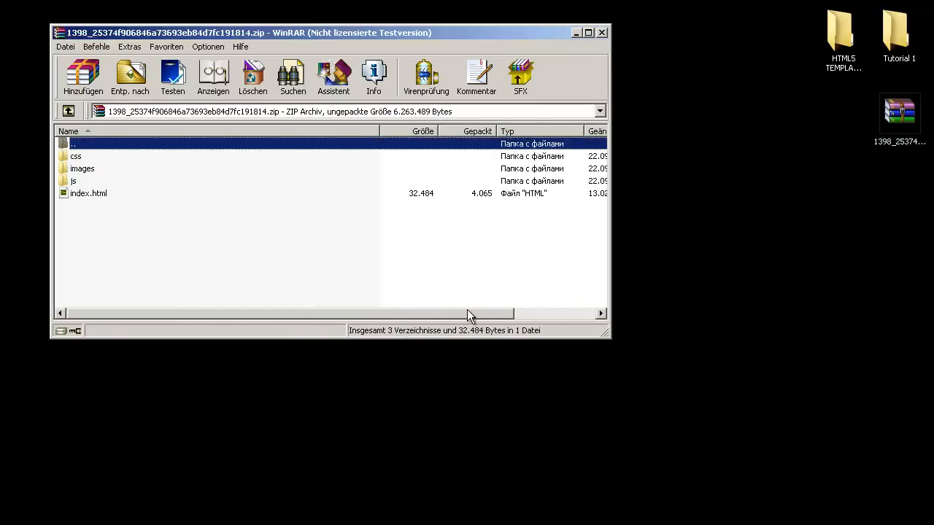
mouse_move(837, 121)
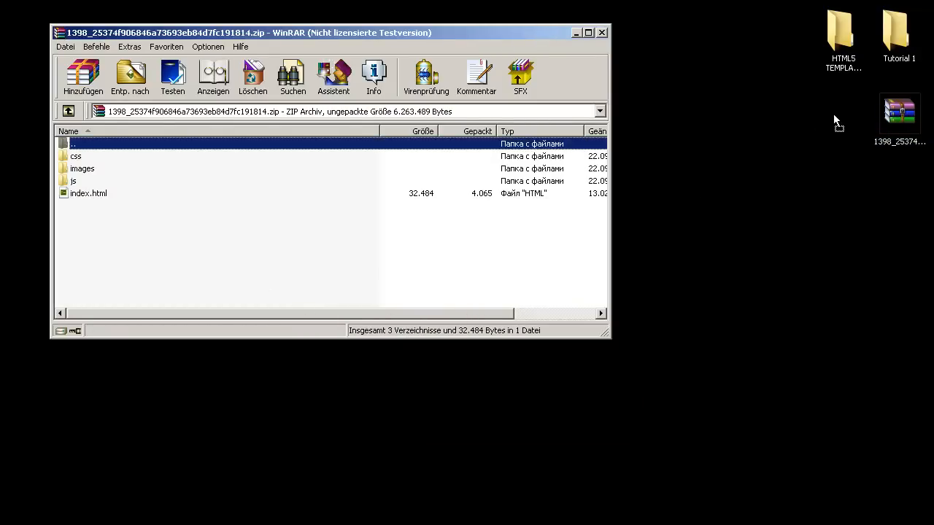
left_click(601, 32)
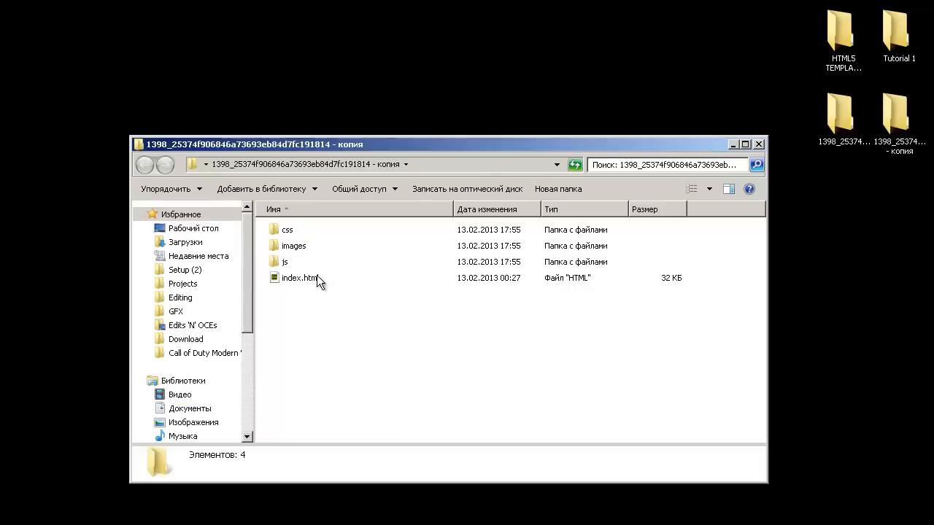
- Launch the template's index.html from the extracted folder so the portfolio site loads in Firefox
left_click(299, 278)
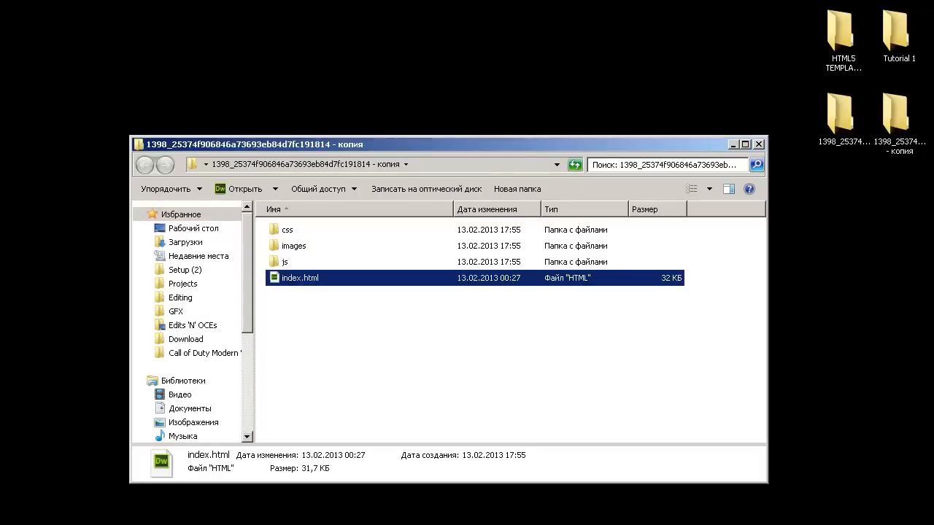
double_click(301, 278)
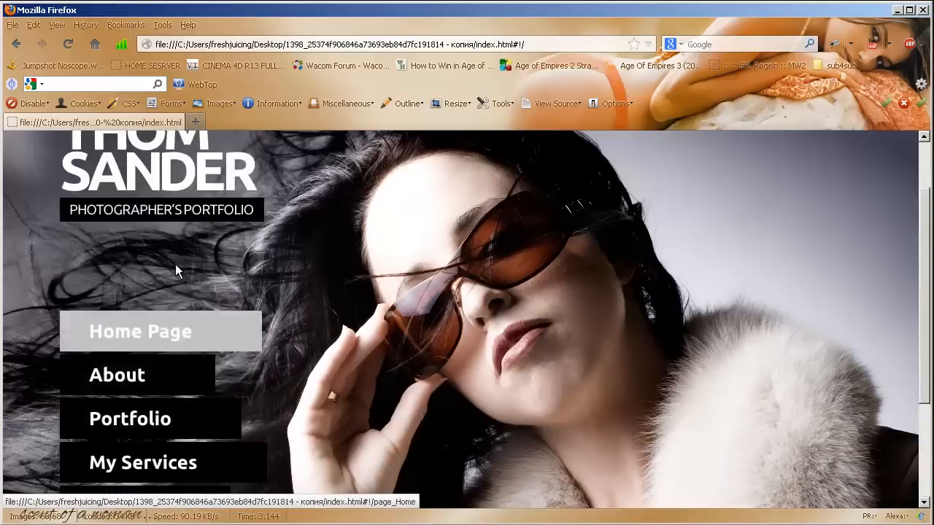
- View the Home Page content panel of the portfolio, then close it
scroll("down", 3)
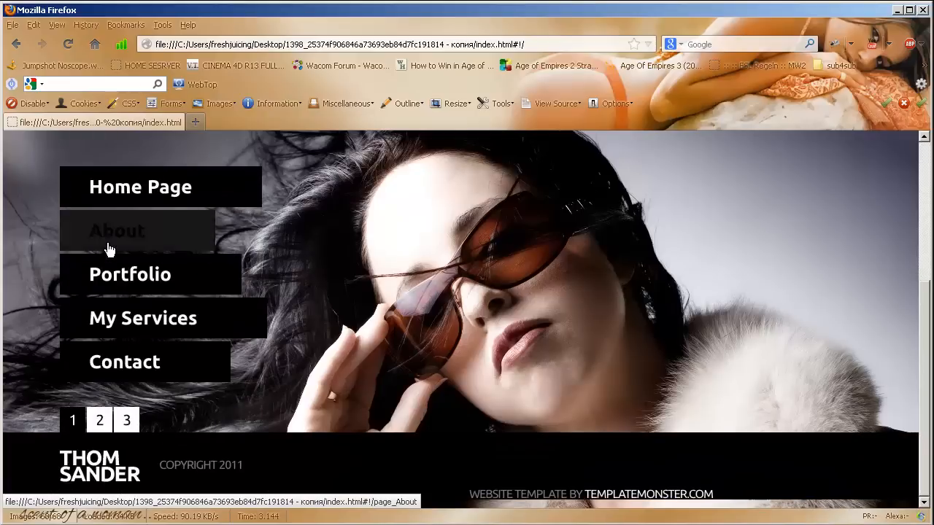
left_click(140, 187)
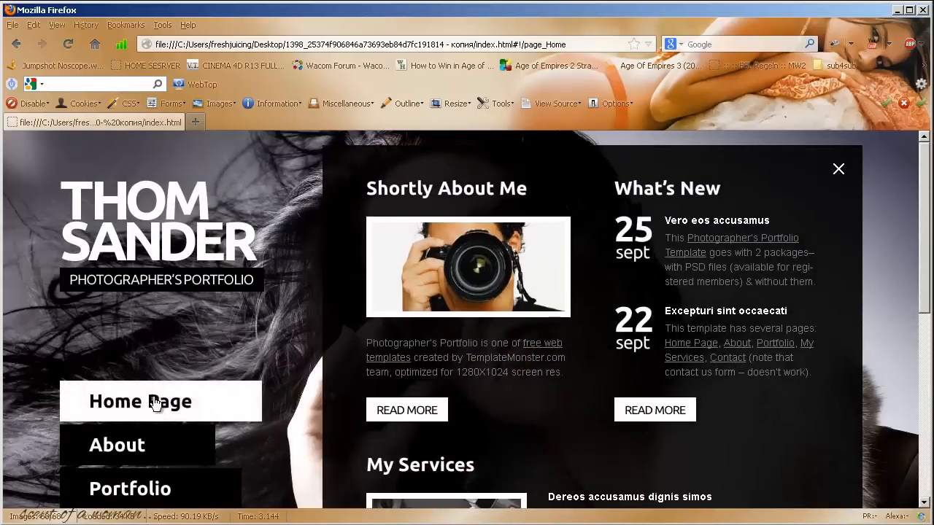
mouse_move(717, 225)
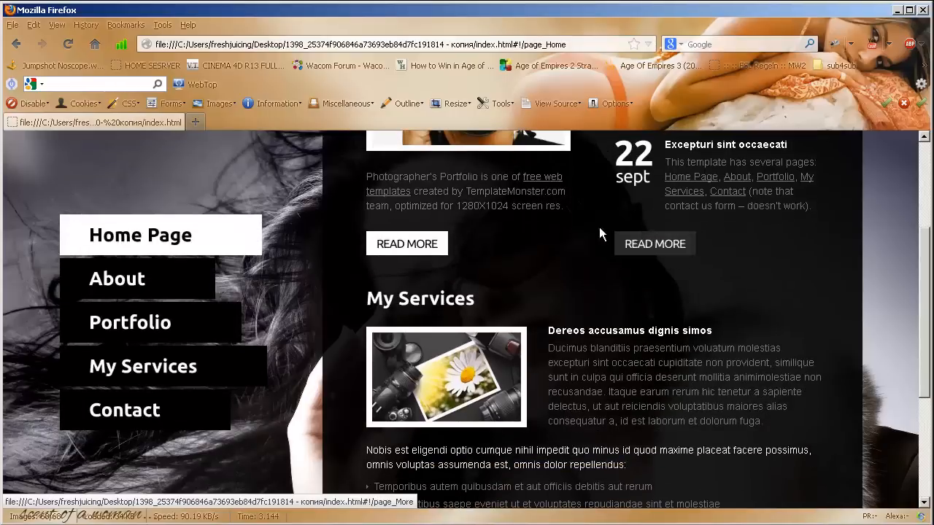
scroll("down", 3)
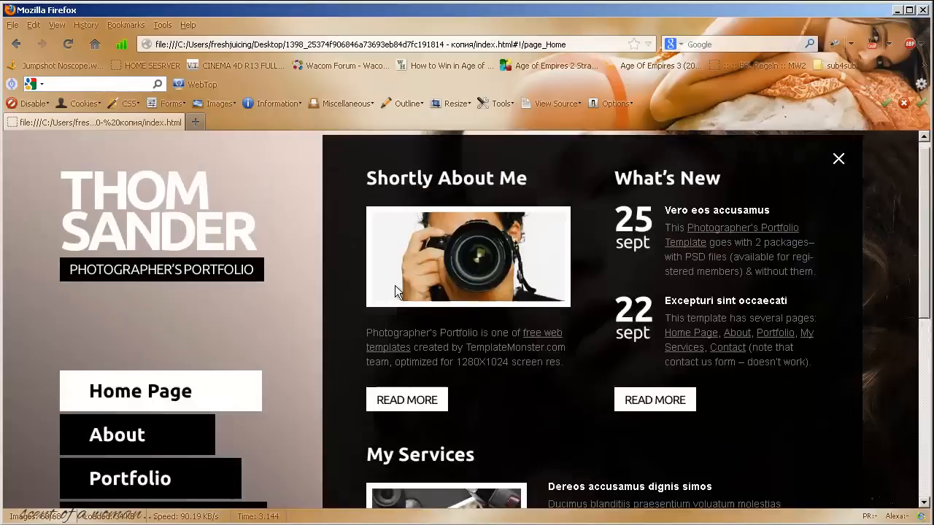
left_click(837, 157)
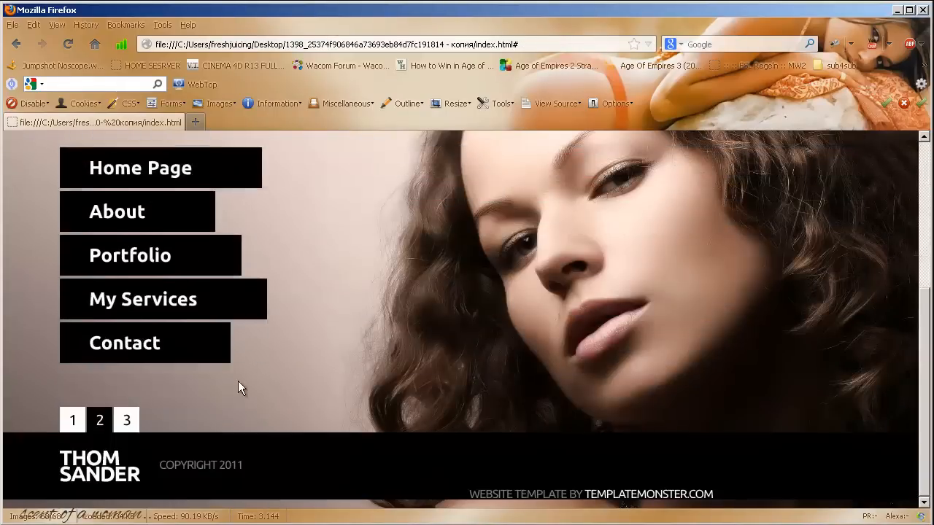
- Bring up the Portfolio gallery with one photo enlarged
left_click(99, 420)
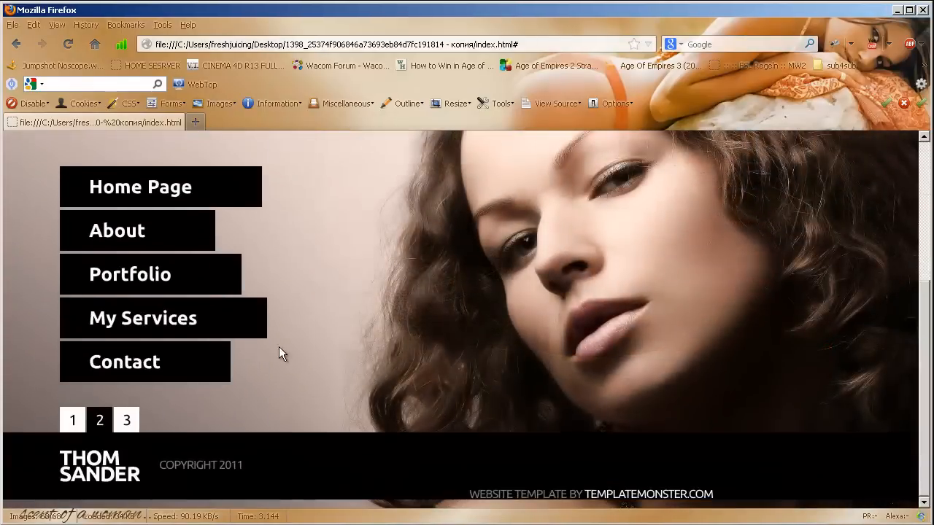
left_click(130, 275)
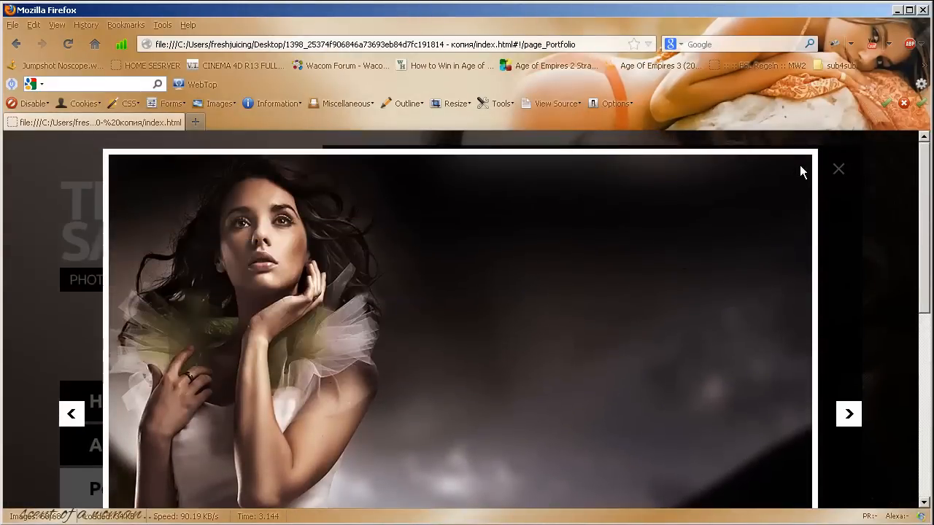
- Close the enlarged photo and switch the gallery from Fashion to the 3D Objects category
left_click(837, 169)
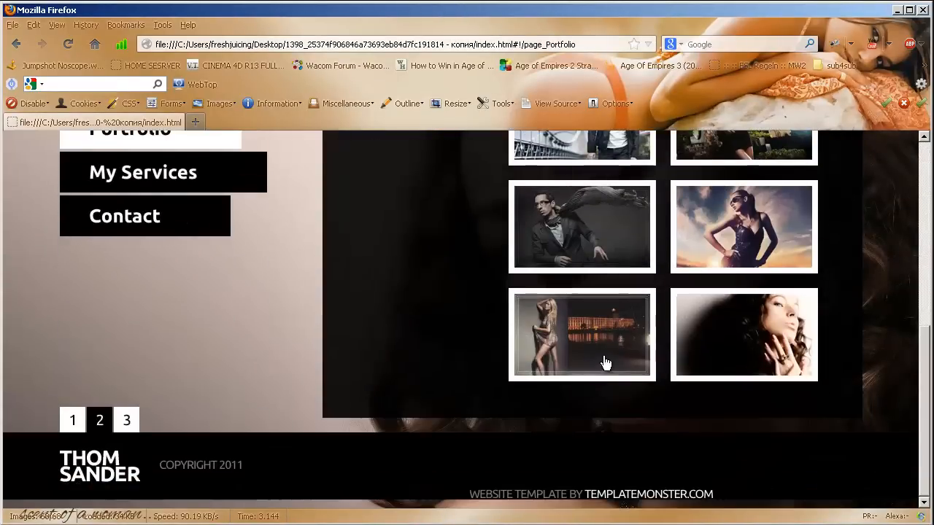
left_click(581, 336)
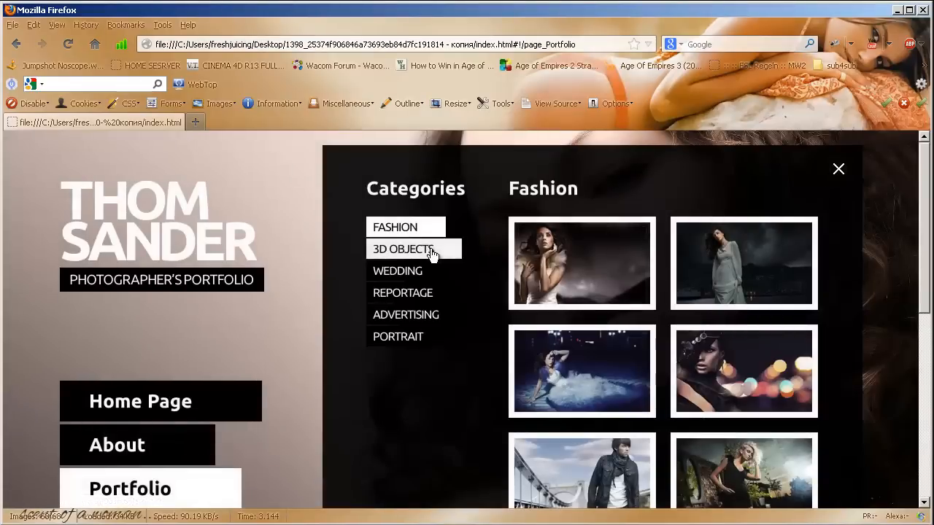
left_click(403, 248)
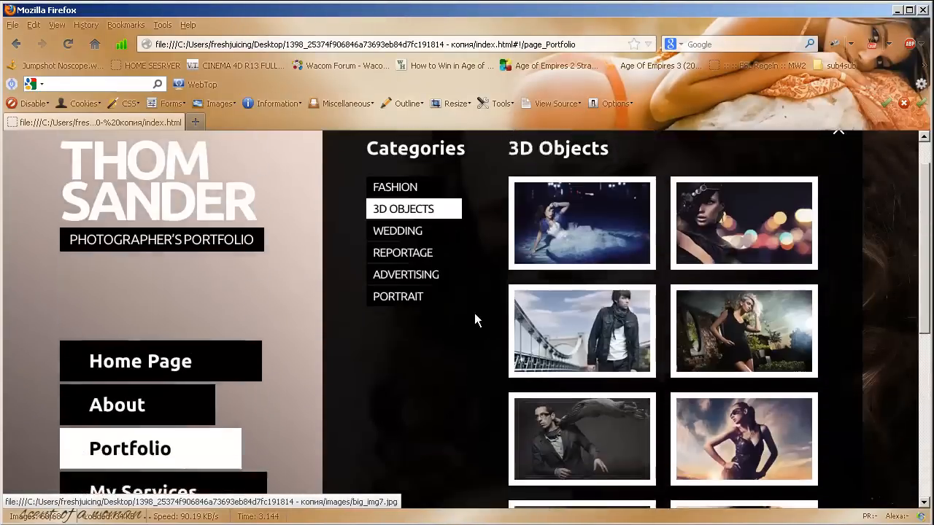
left_click(406, 315)
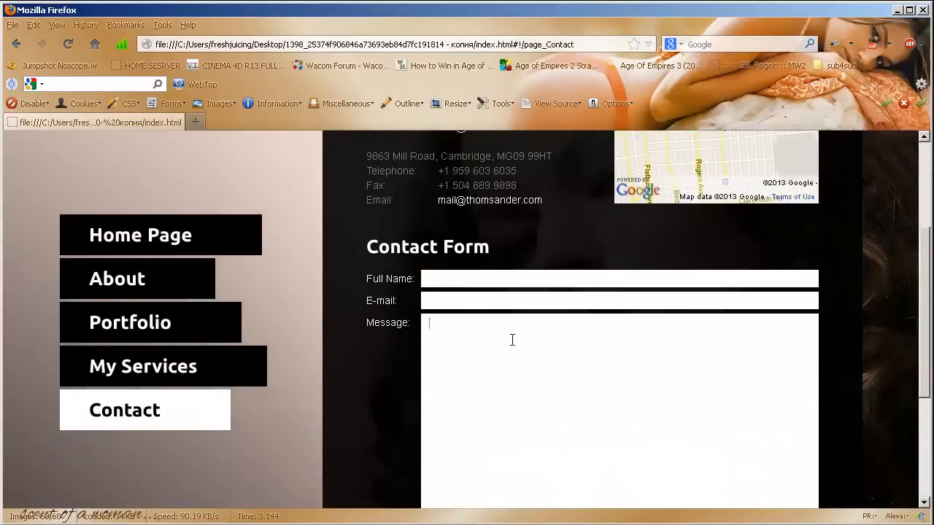
- Look through the Contact page's info, map and form, then close the panel
scroll("down", 3)
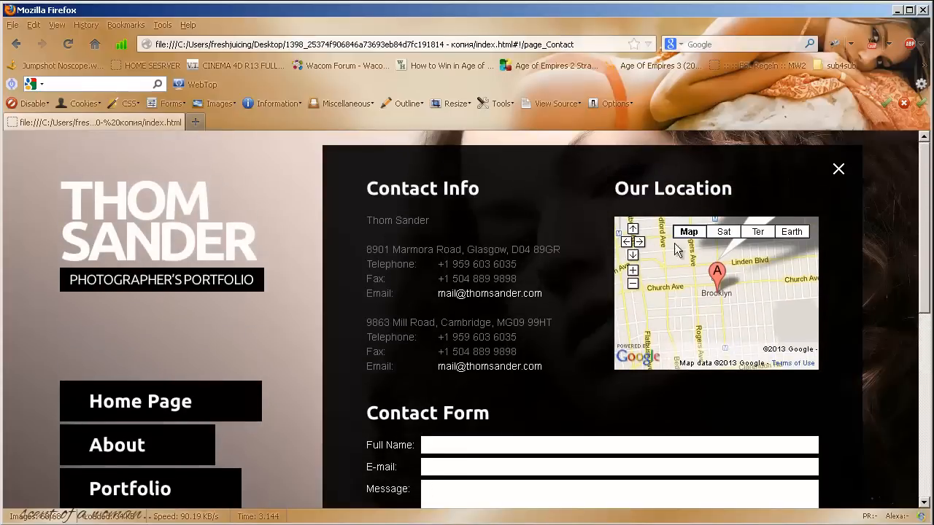
mouse_move(307, 242)
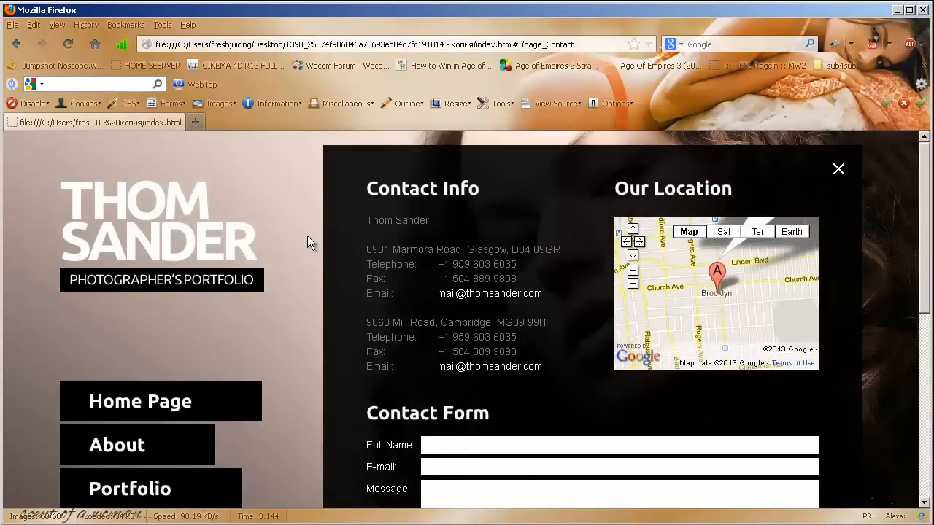
left_click(838, 169)
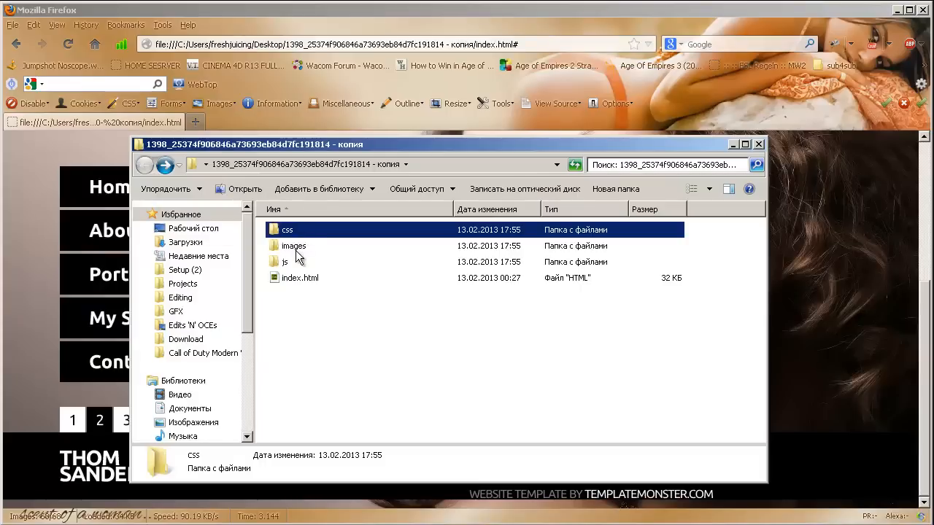
- Try bg_content.png in IrfanView from the images folder, dismissing the cannot-read-file errors
double_click(295, 245)
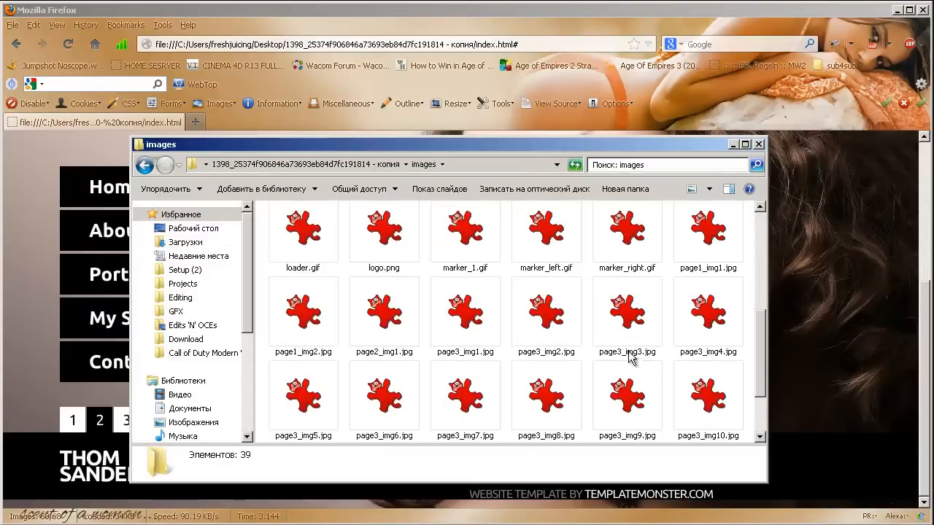
left_click(385, 245)
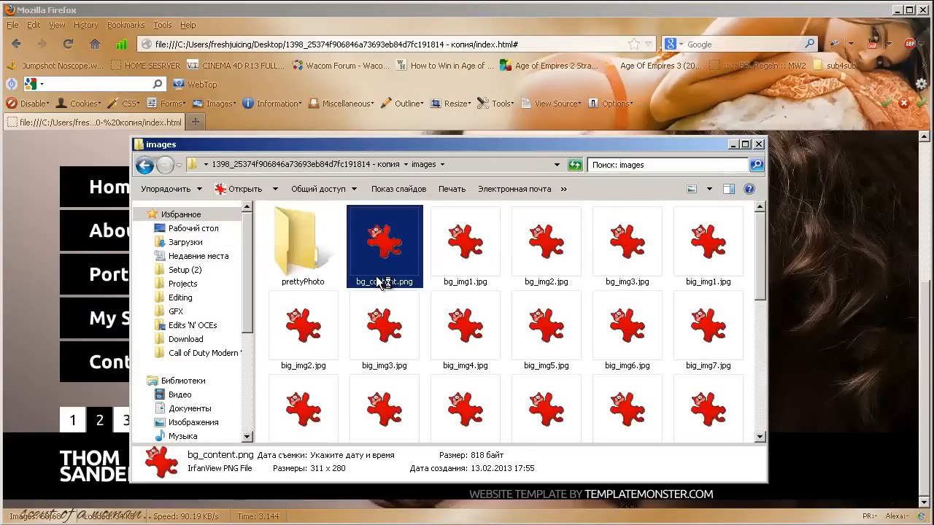
double_click(385, 245)
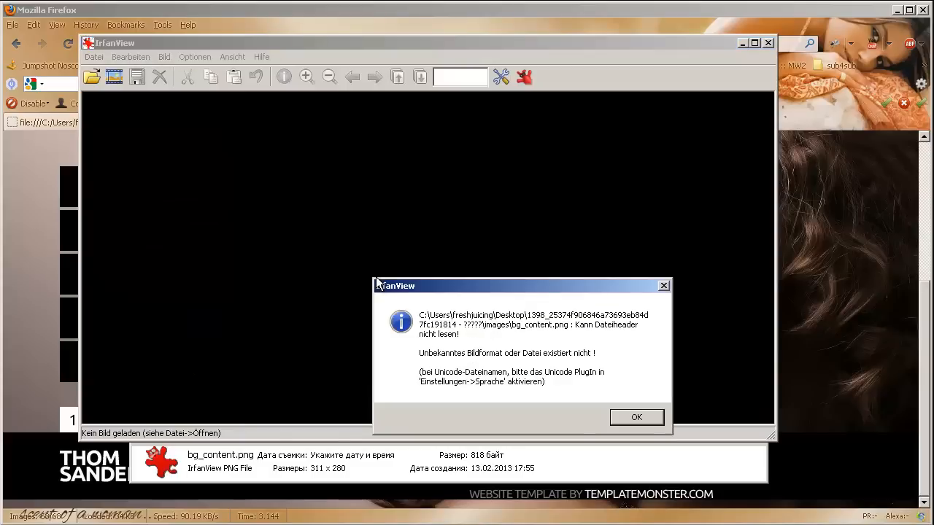
left_click(636, 418)
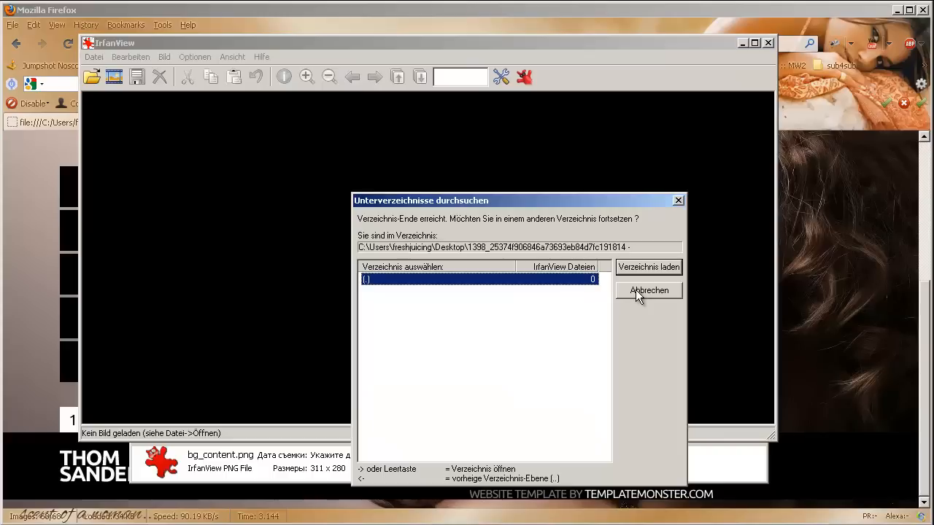
left_click(648, 291)
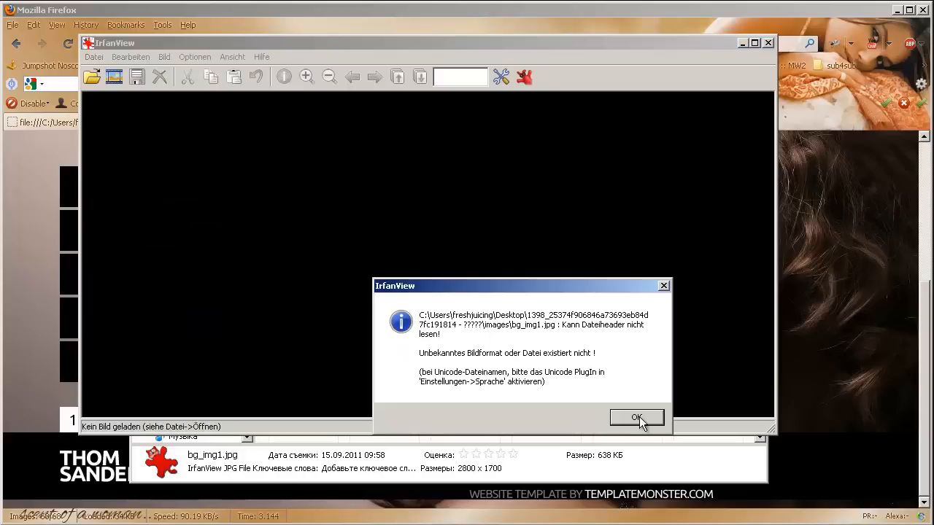
left_click(637, 417)
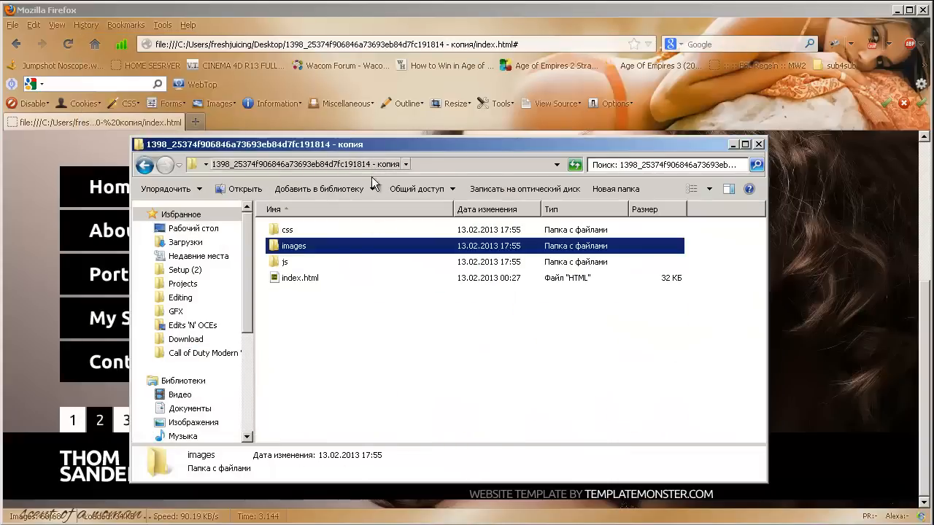
- Try bg_img1.jpg in IrfanView as well, dismissing its cannot-read-file error
double_click(295, 246)
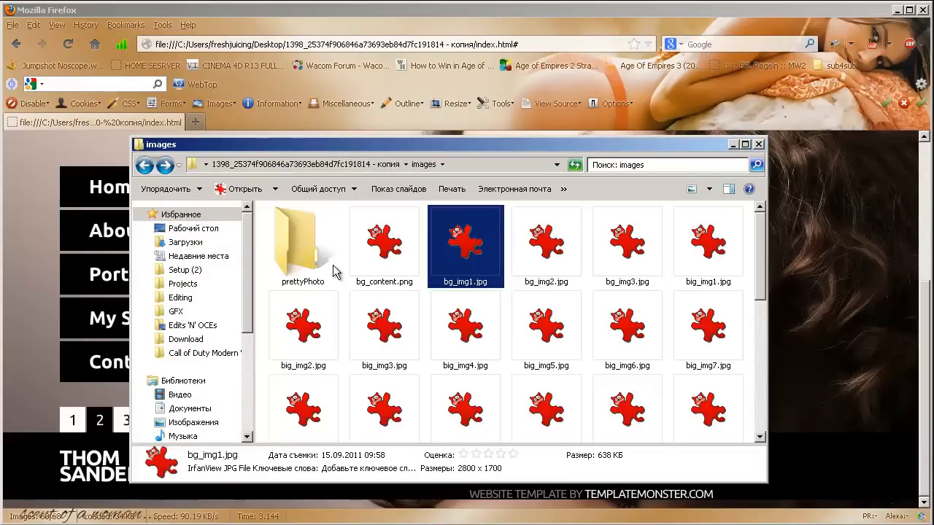
double_click(466, 245)
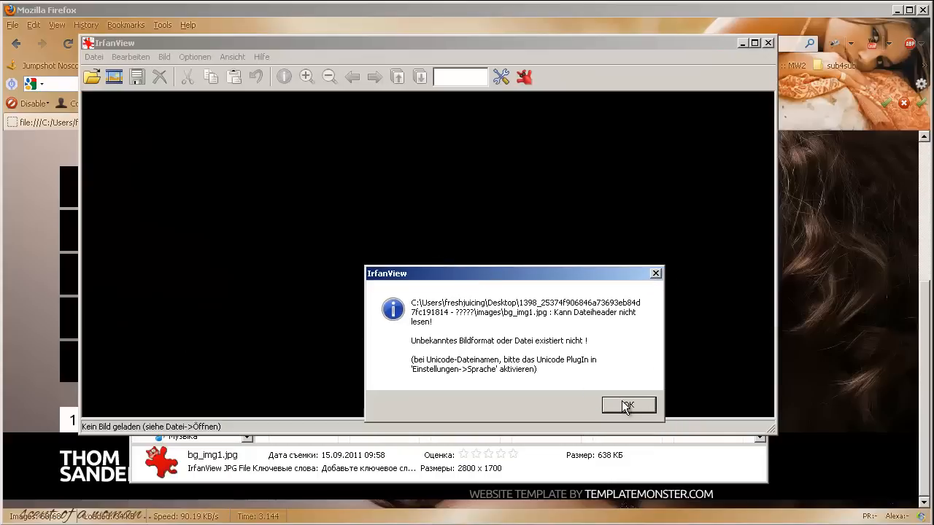
left_click(627, 405)
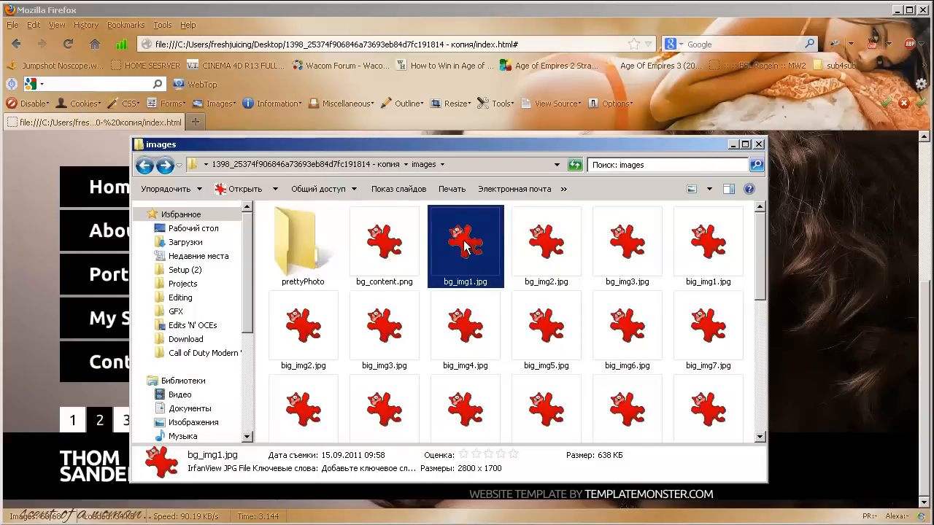
- Check bg_content.png's context options, then browse into the prettyPhoto dark_rounded image subfolder
right_click(384, 245)
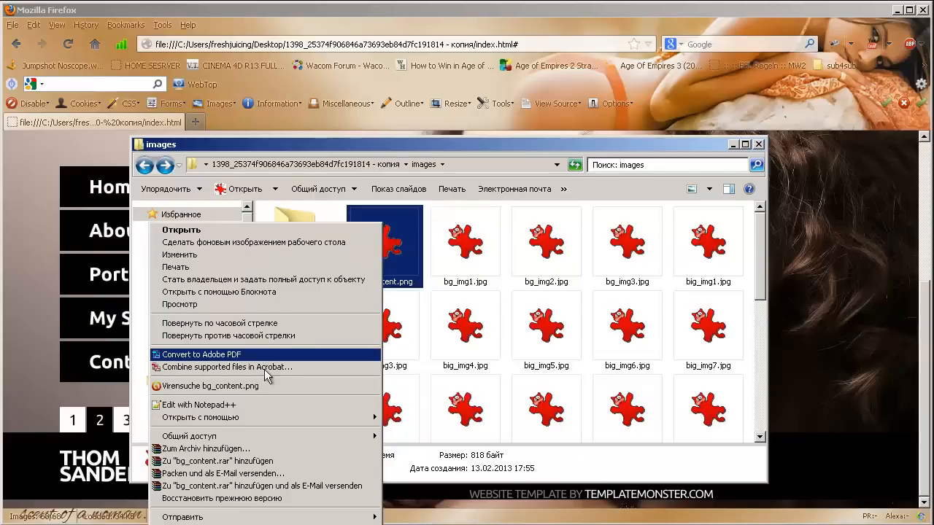
left_click(201, 418)
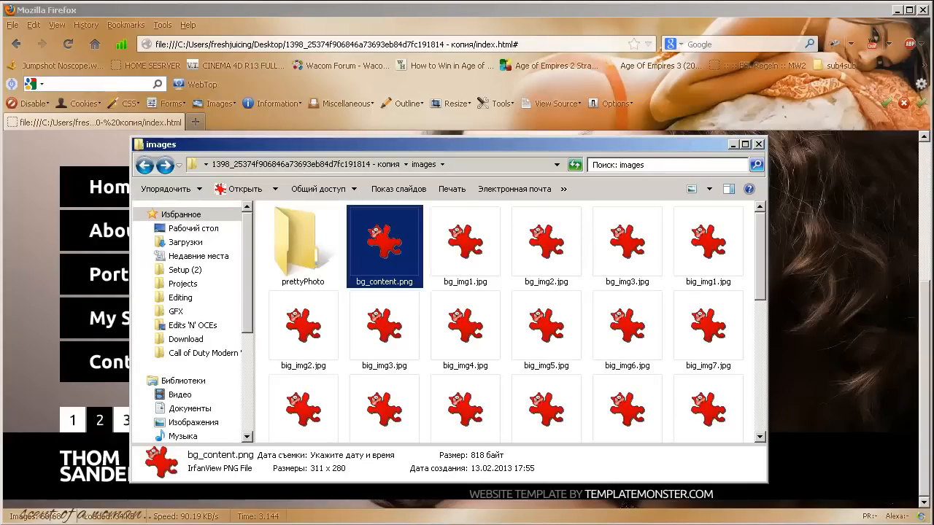
mouse_move(730, 343)
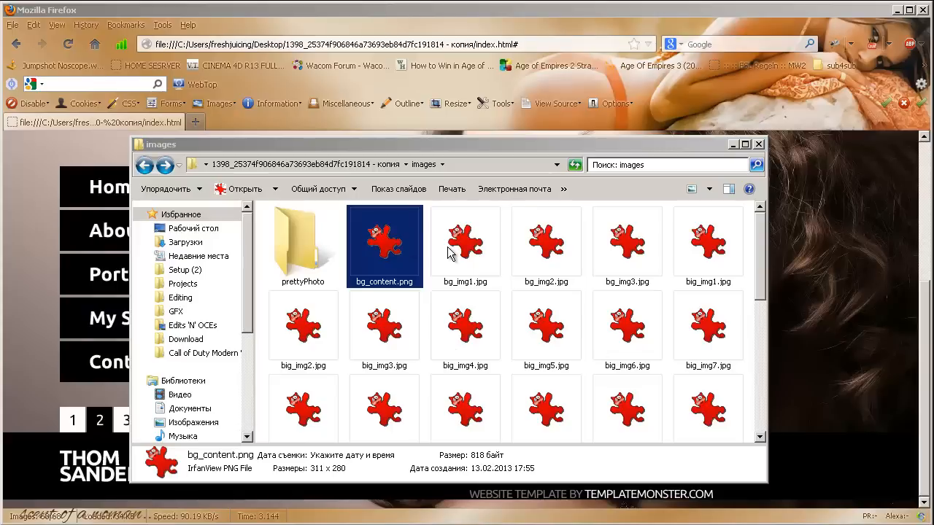
double_click(302, 245)
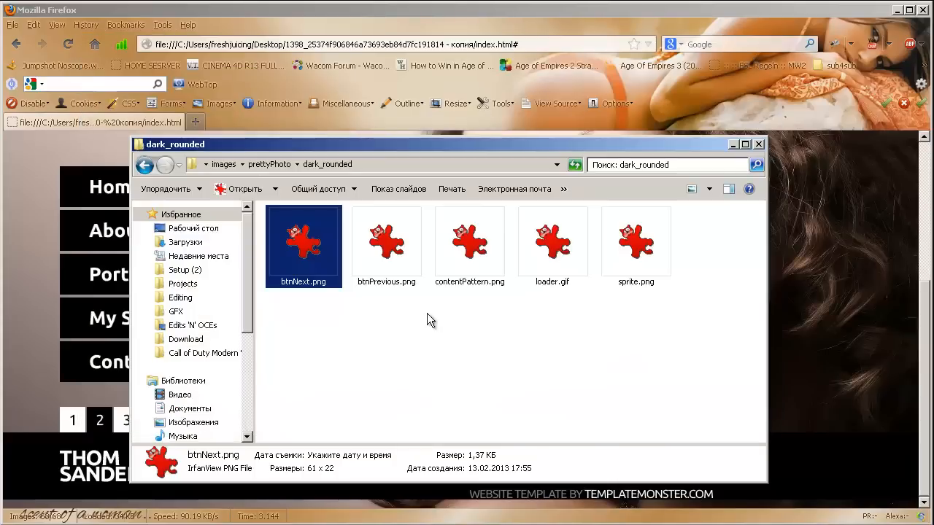
right_click(303, 241)
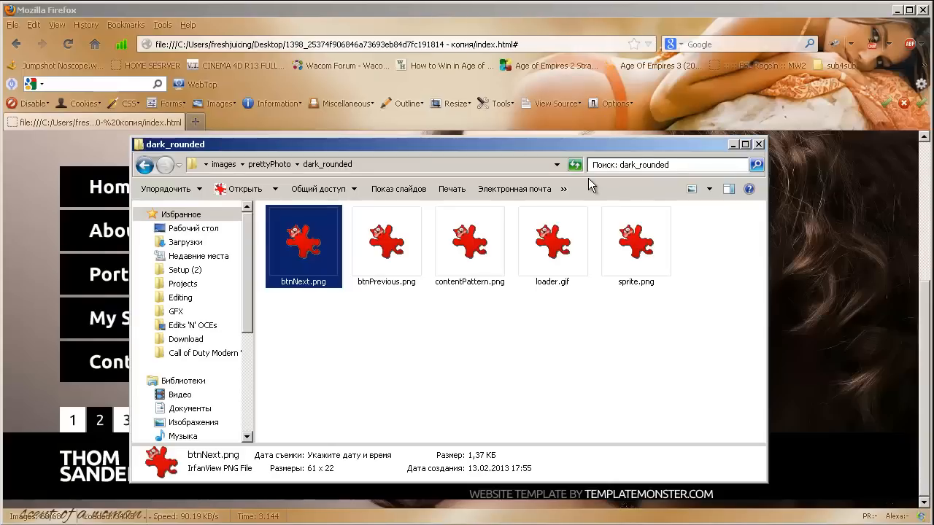
left_click(145, 164)
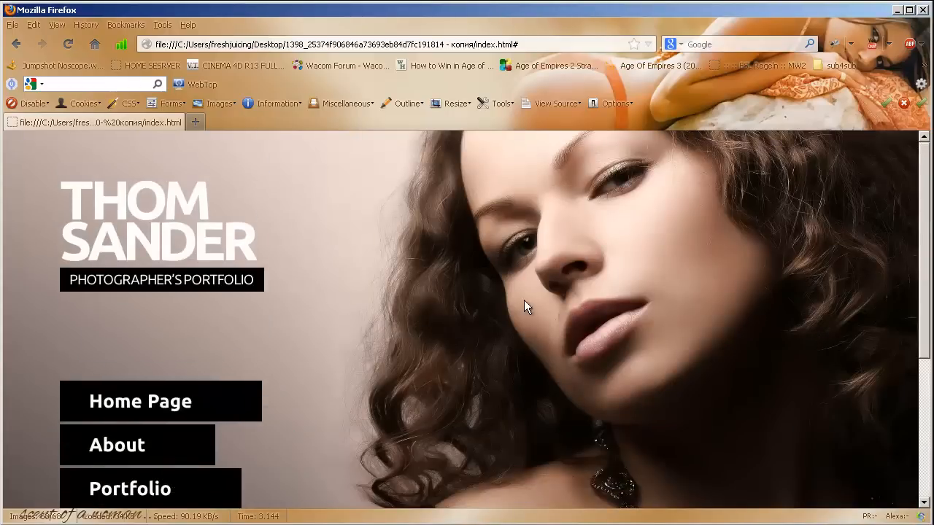
mouse_move(568, 497)
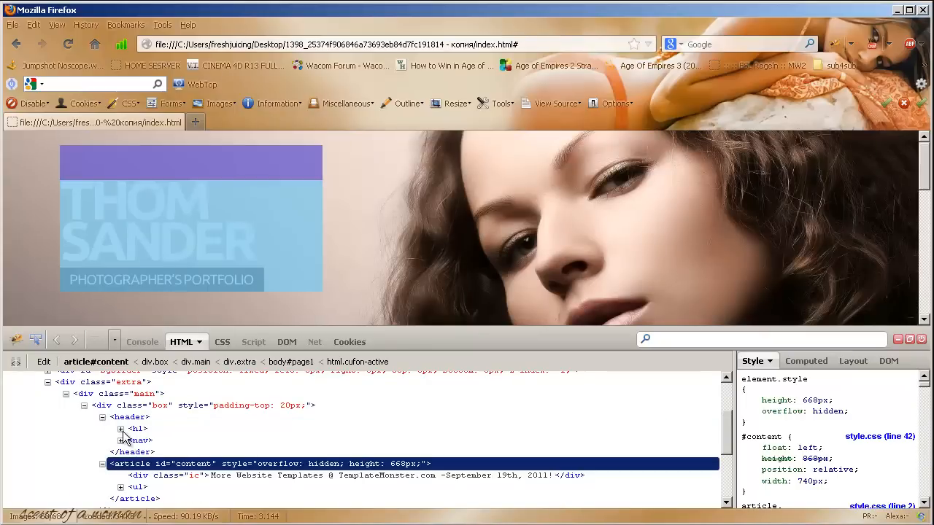
- Expand the header's h1 and nav nodes in Firebug to reveal the logo anchor and menu markup
left_click(120, 429)
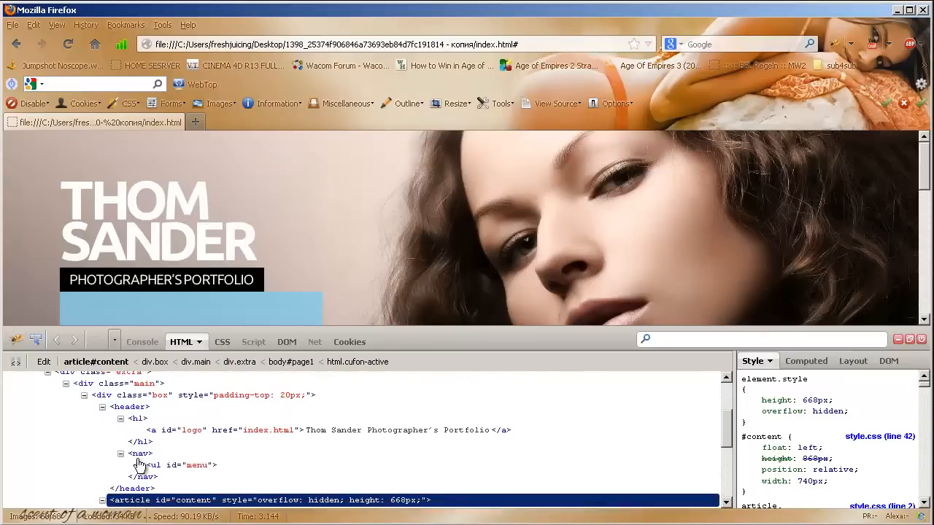
left_click(138, 442)
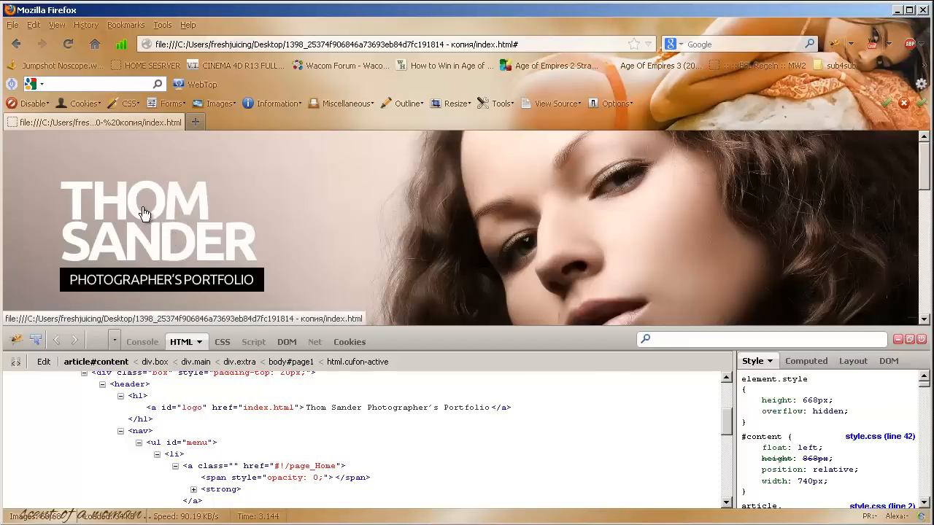
mouse_move(149, 202)
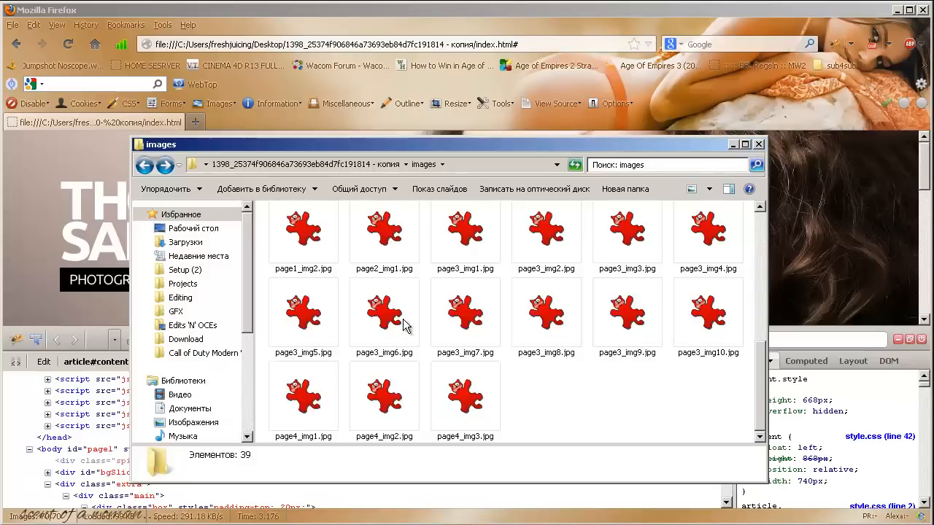
- Check a file's context options in the template's images folder before returning to the page
right_click(464, 401)
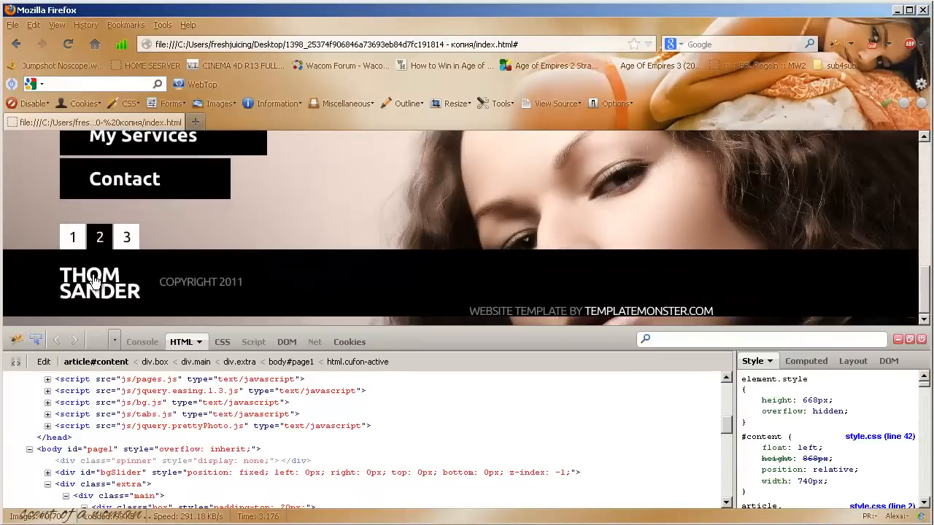
mouse_move(616, 327)
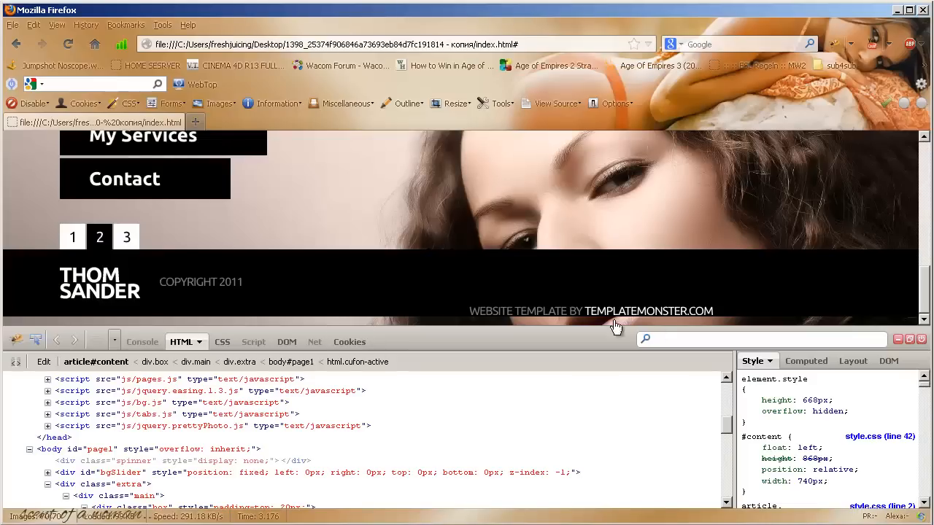
- Scroll back up to the header's logo anchor reading Thom Sander Photographer's Portfolio in Firebug
scroll("up", 3)
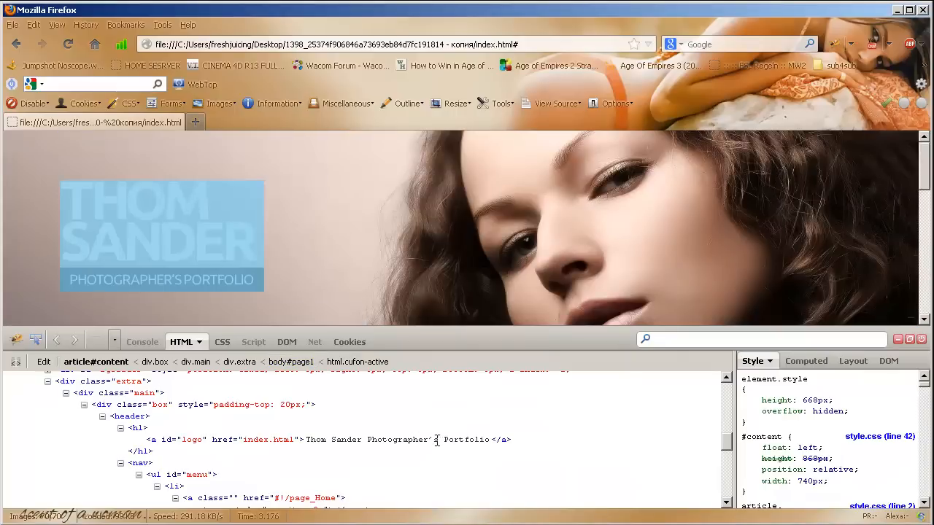
double_click(397, 439)
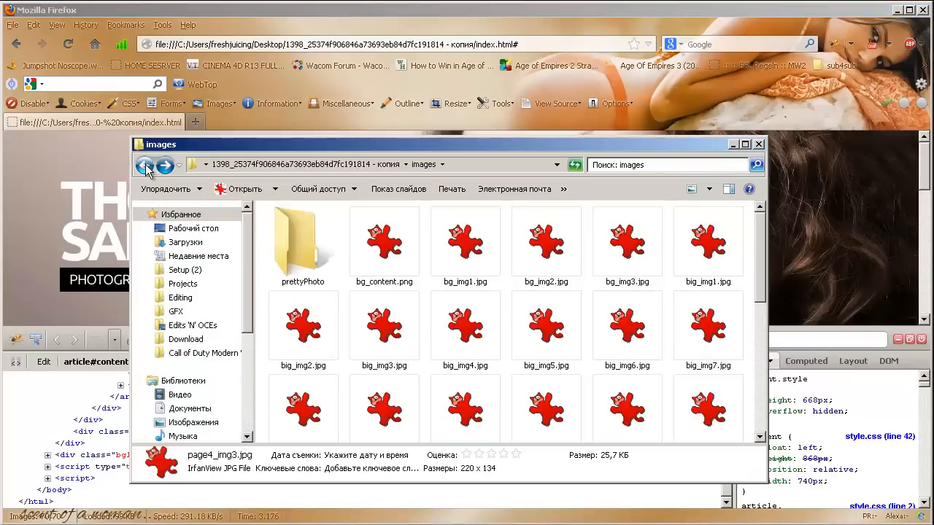
- Browse the prettyPhoto folder's facebook images, then go back out of it
double_click(303, 241)
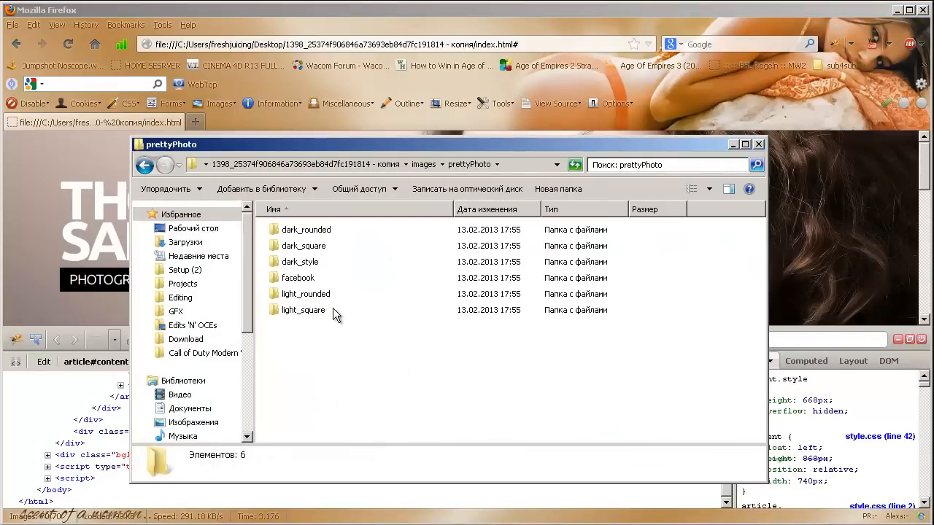
double_click(298, 277)
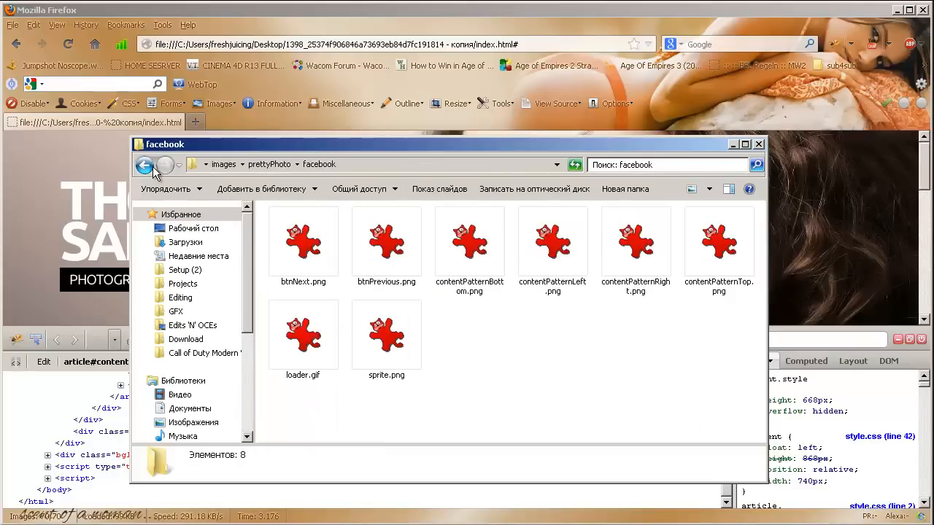
left_click(145, 164)
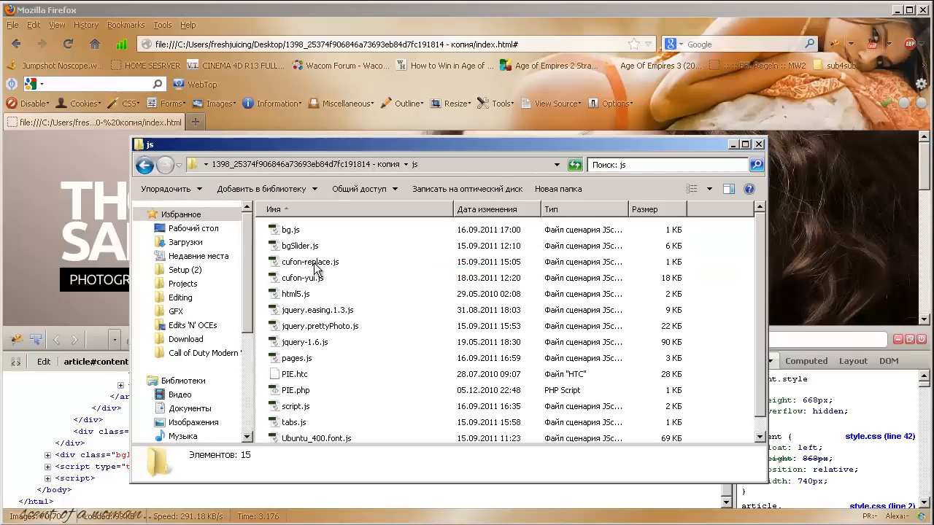
mouse_move(337, 305)
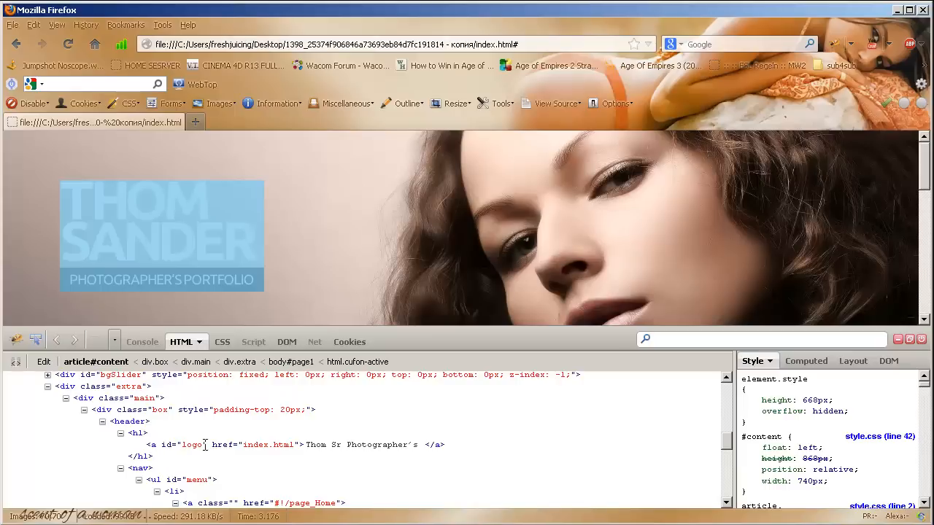
- Inspect the THOM SANDER logo link with Firebug and look through its style rules
double_click(268, 443)
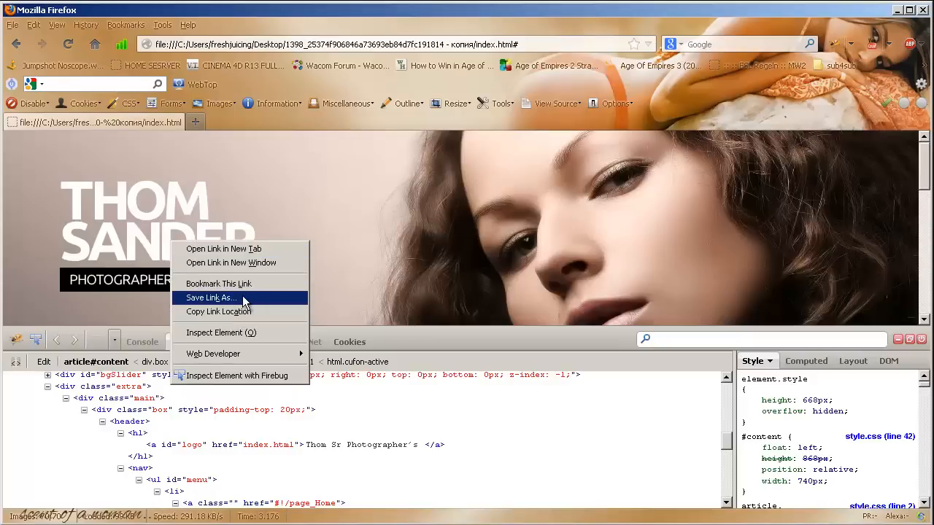
left_click(210, 298)
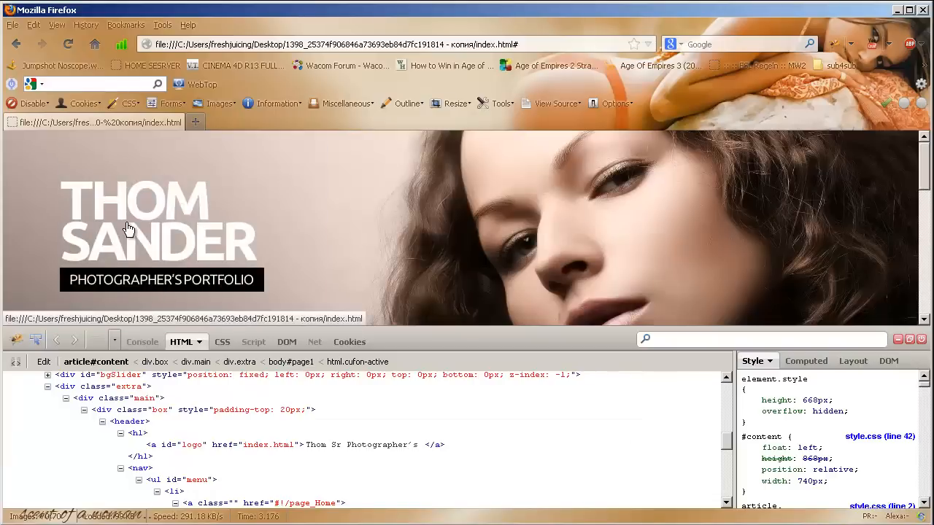
right_click(129, 227)
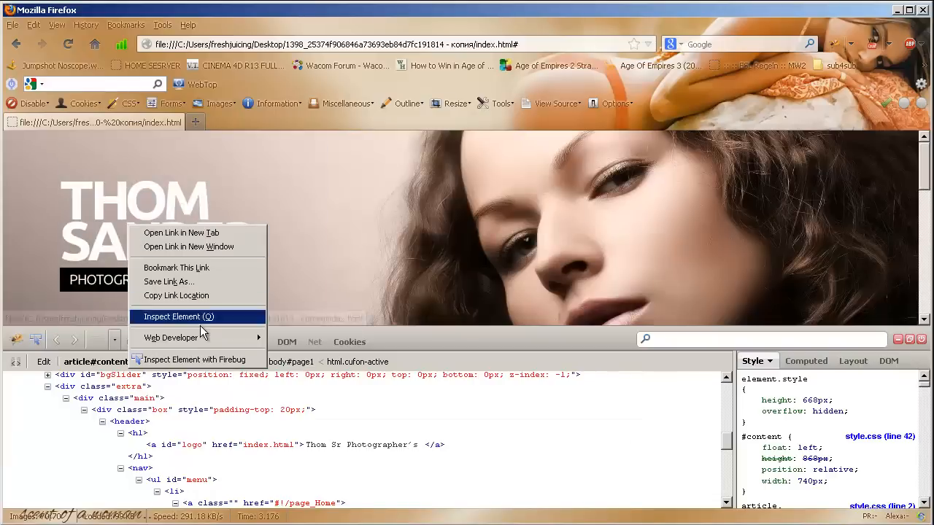
left_click(178, 316)
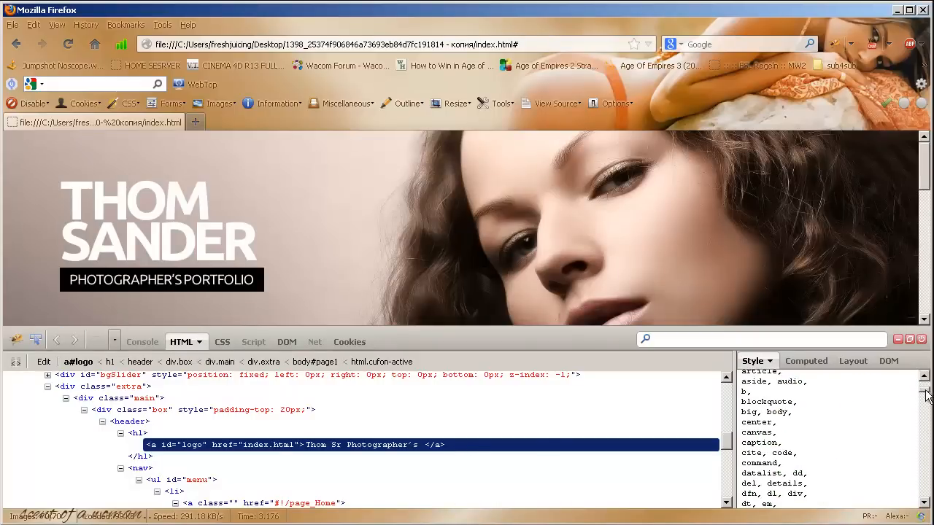
scroll("down", 3)
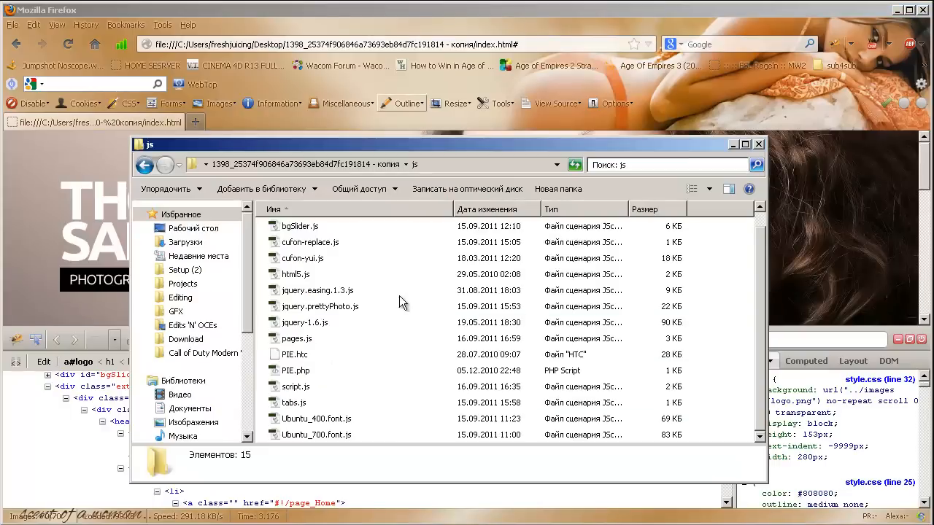
- Go up to the template folder and select style.css inside the css folder
left_click(144, 163)
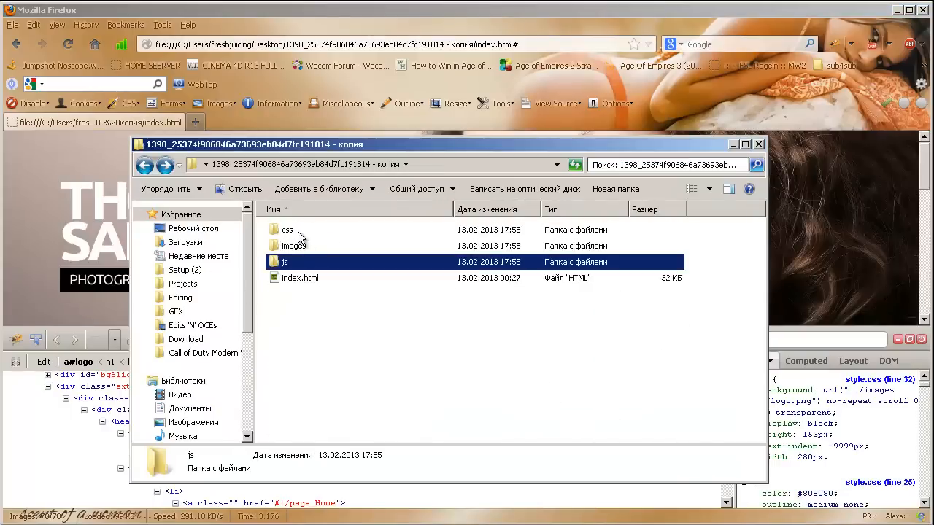
double_click(287, 229)
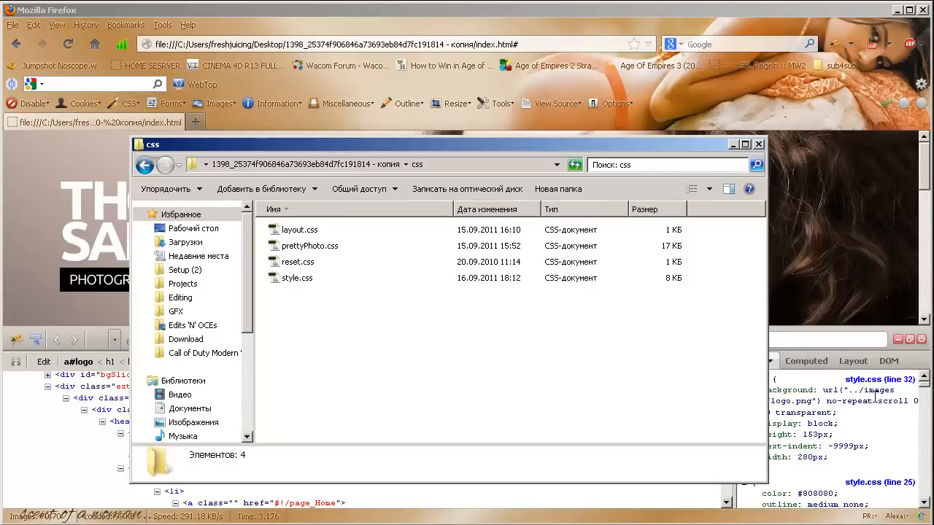
left_click(298, 277)
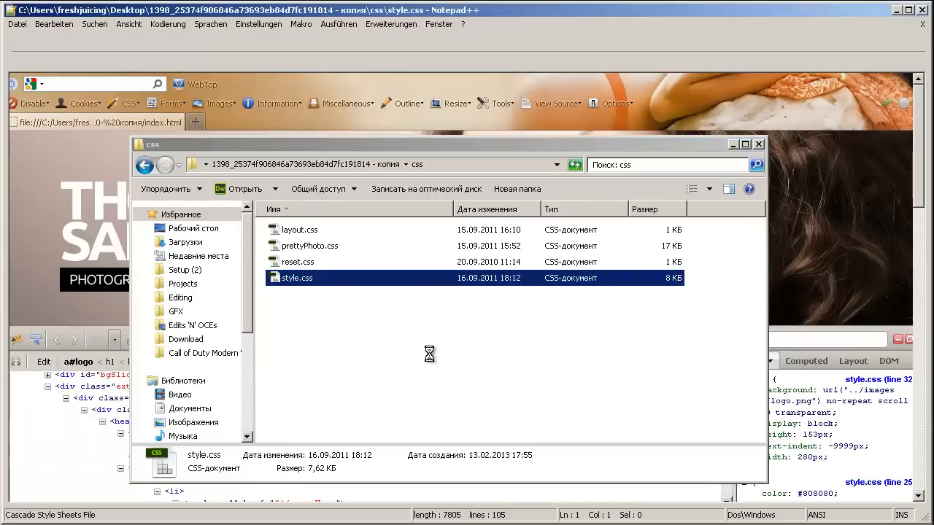
- Open style.css in Notepad++ and look through its header, menu, lightbox and footer rules
double_click(298, 277)
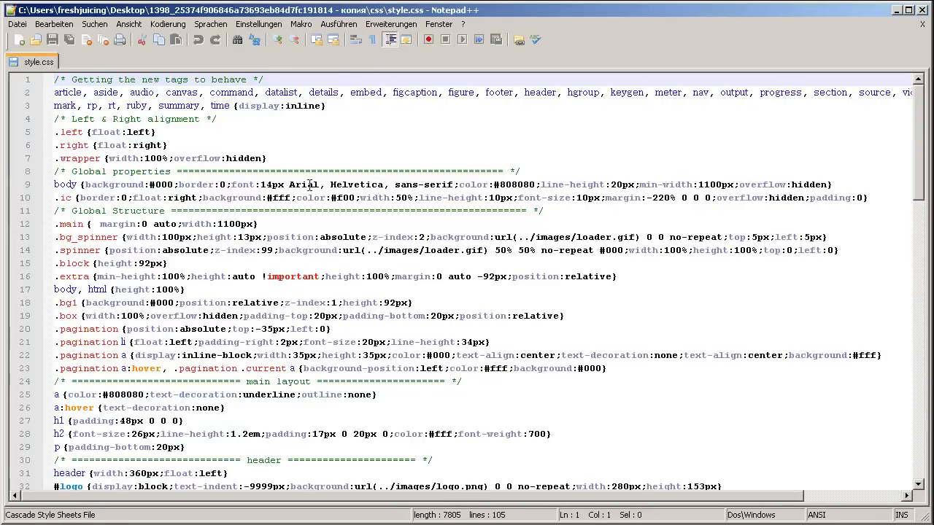
scroll("down", 3)
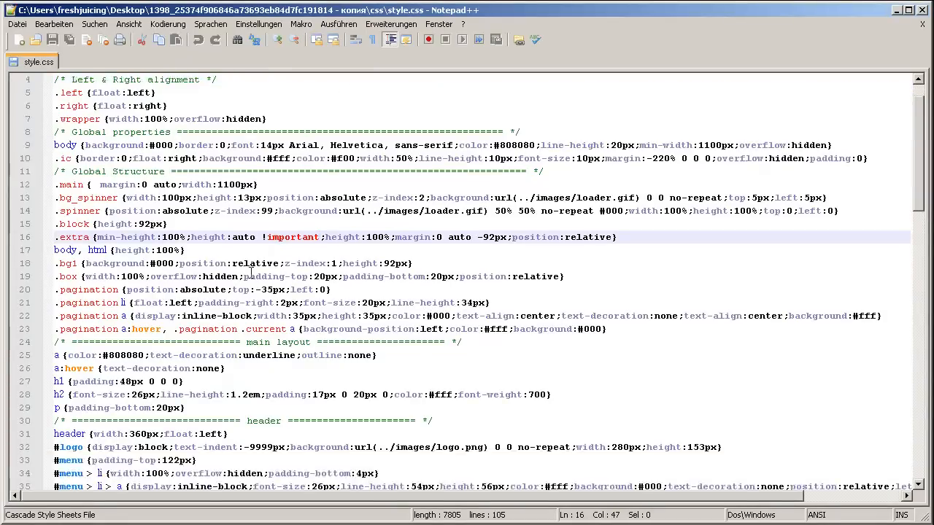
scroll("down", 3)
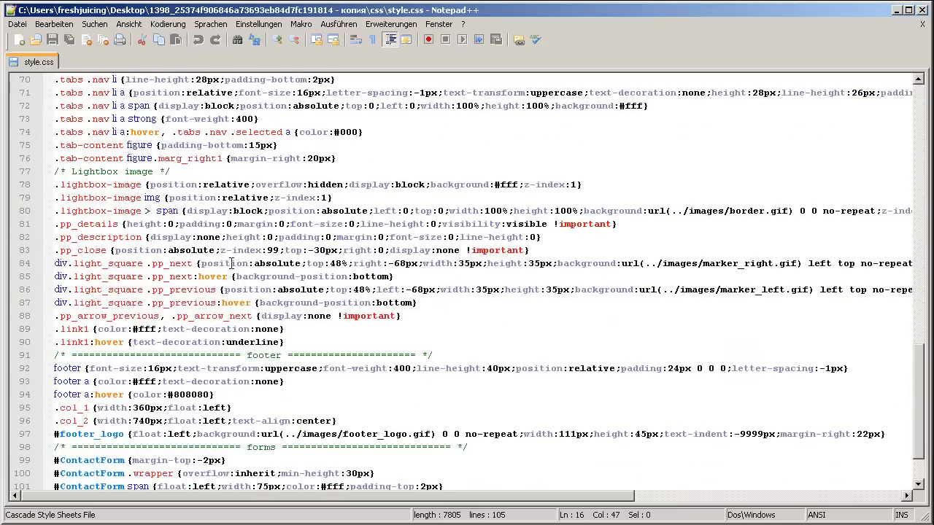
scroll("down", 3)
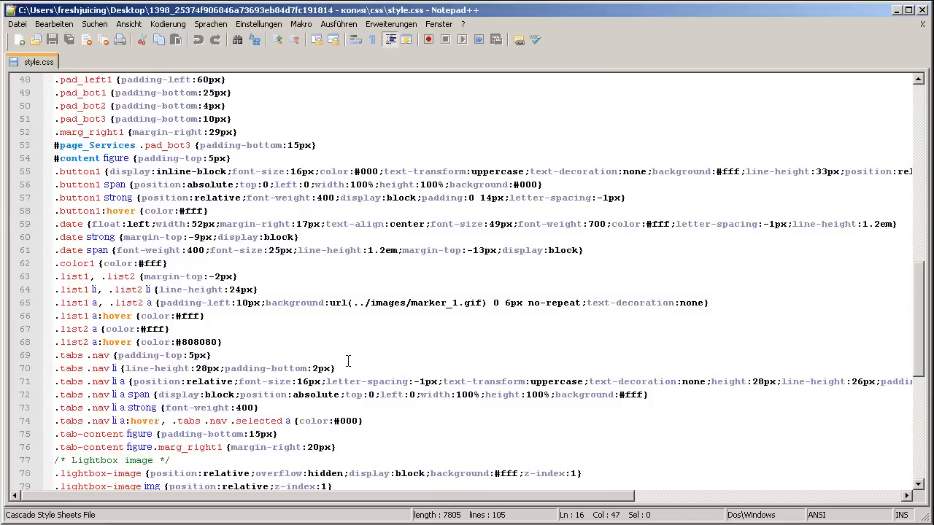
scroll("up", 3)
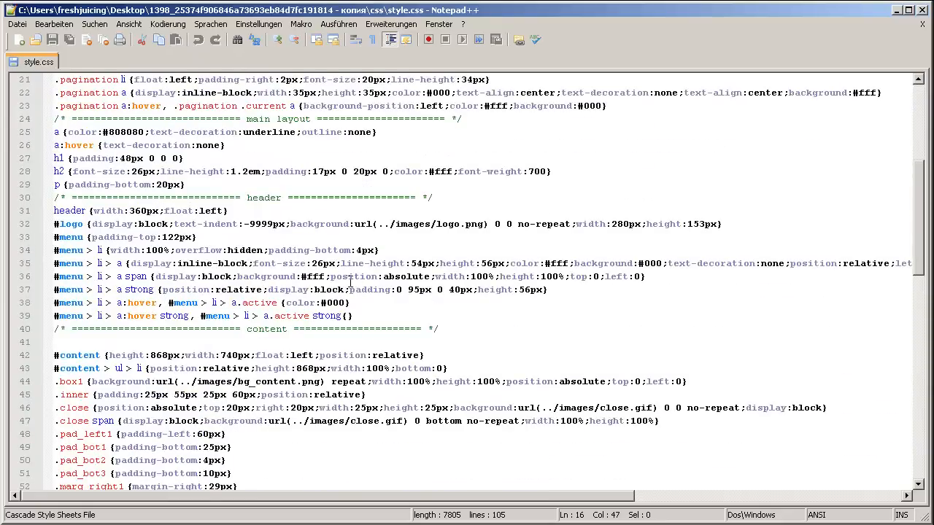
mouse_move(563, 289)
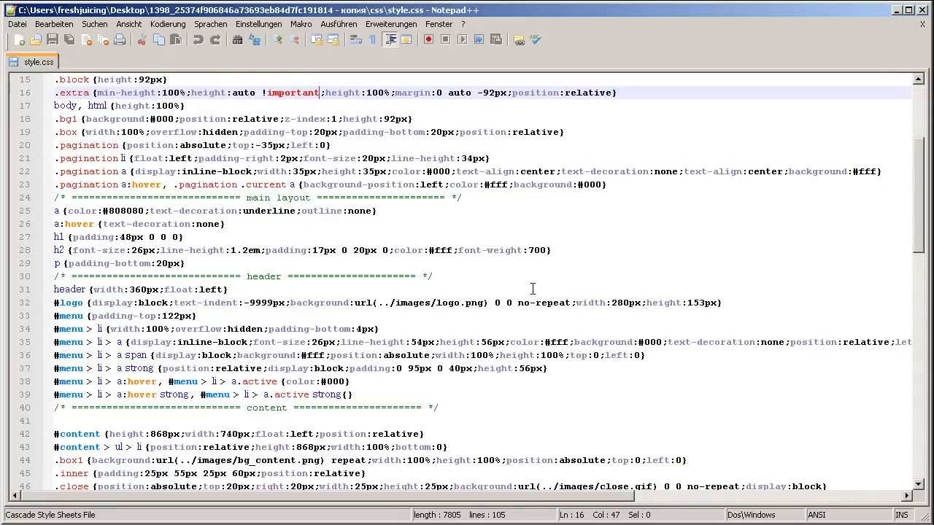
mouse_move(430, 307)
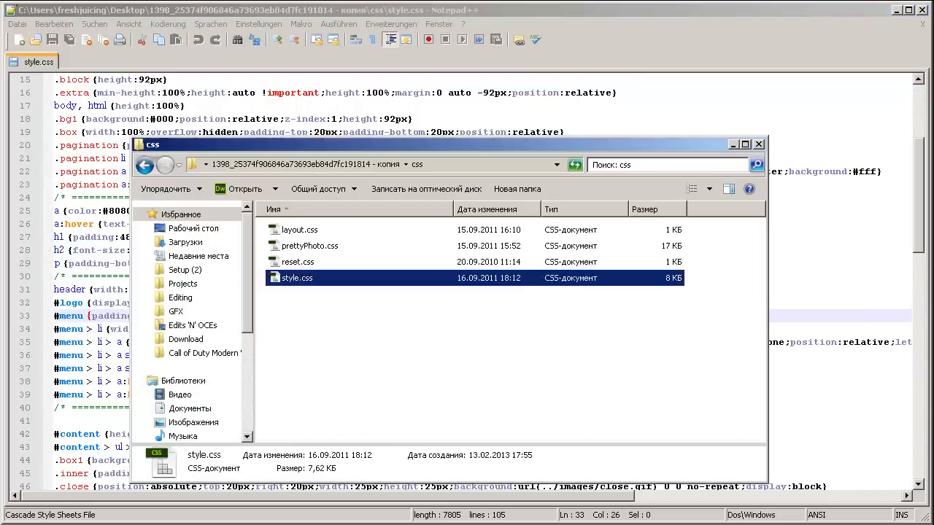
- Look over the pictures in the template's images folder, then return to the main folder
left_click(145, 163)
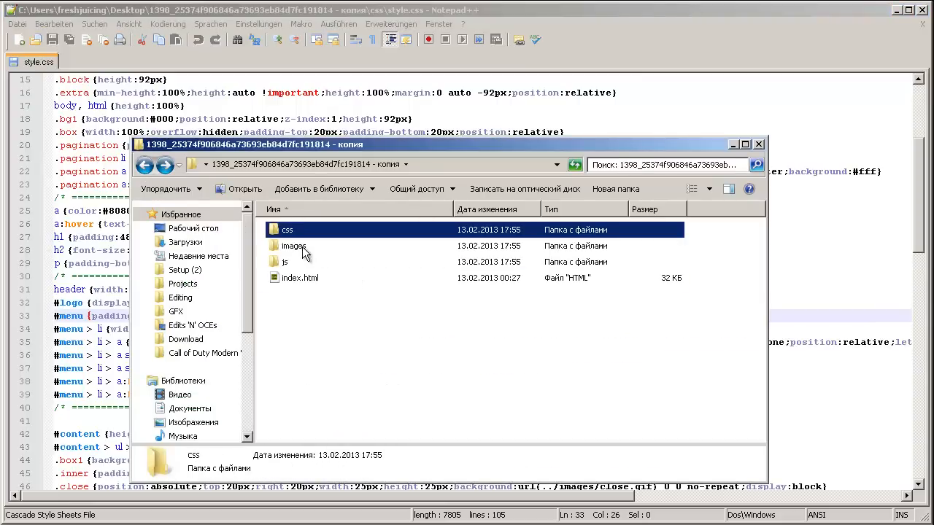
double_click(293, 245)
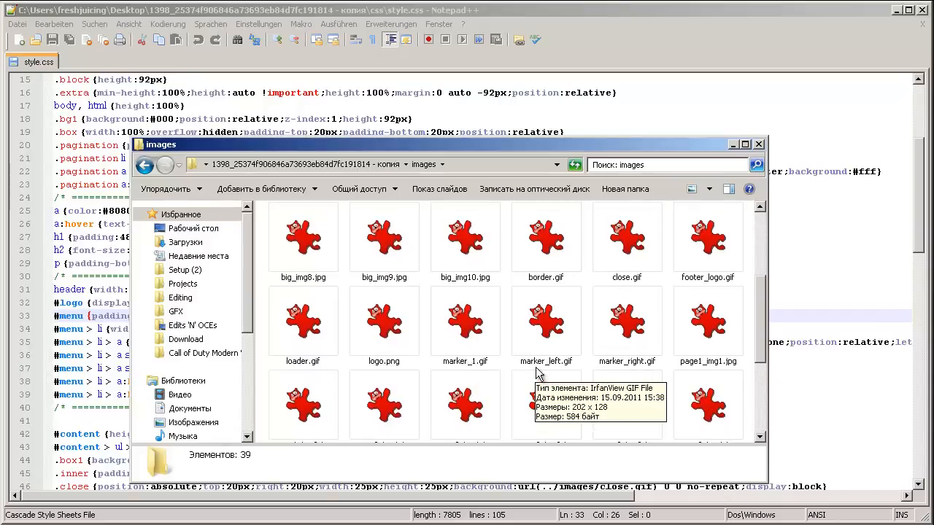
right_click(384, 321)
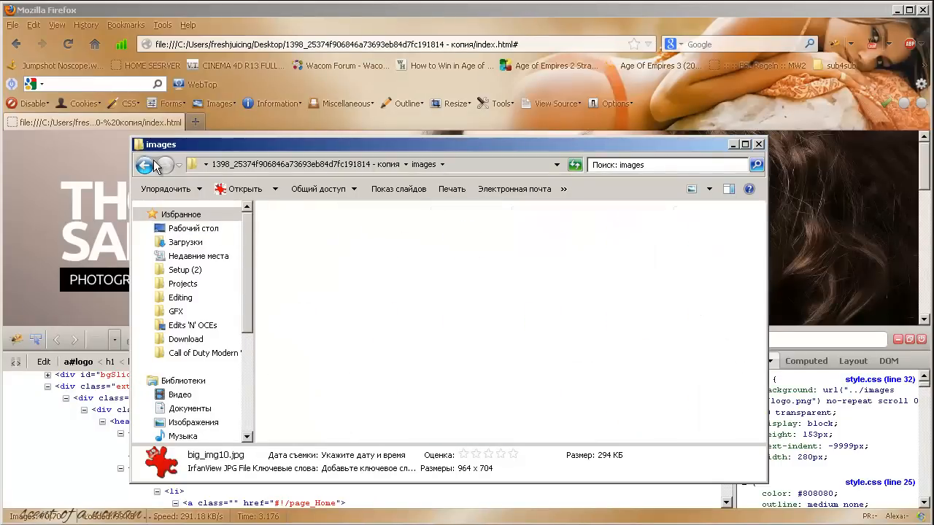
left_click(146, 163)
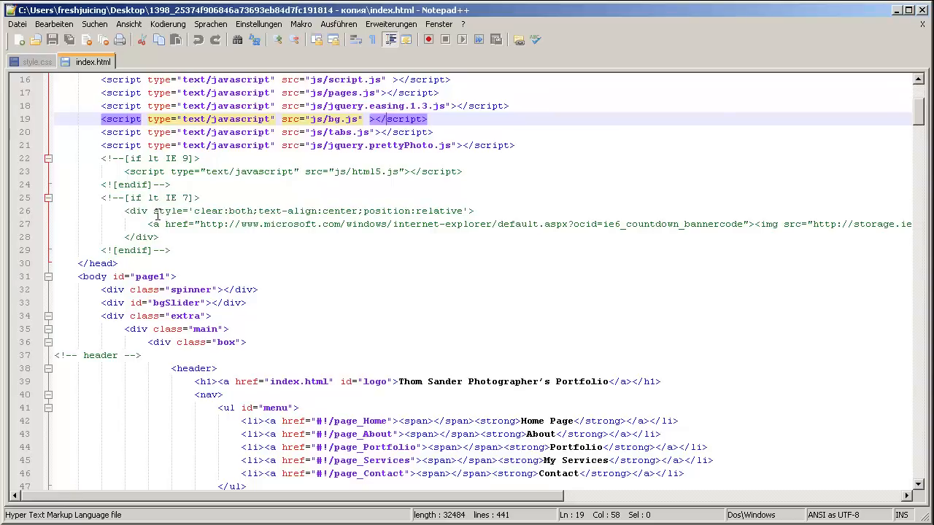
- Scroll index.html from the HazardEdit's Portfolio logo down to the Shortly About Me section
scroll("down", 3)
type("HazardEdi")
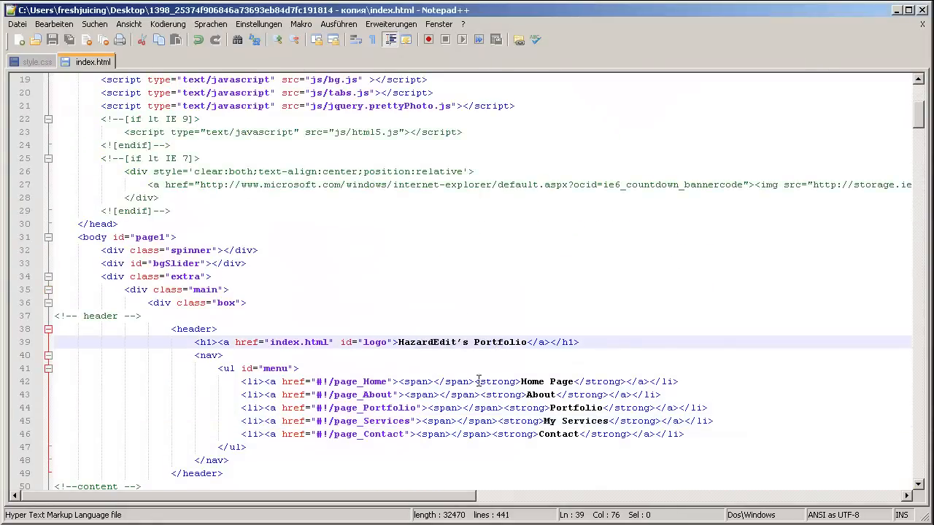
scroll("down", 3)
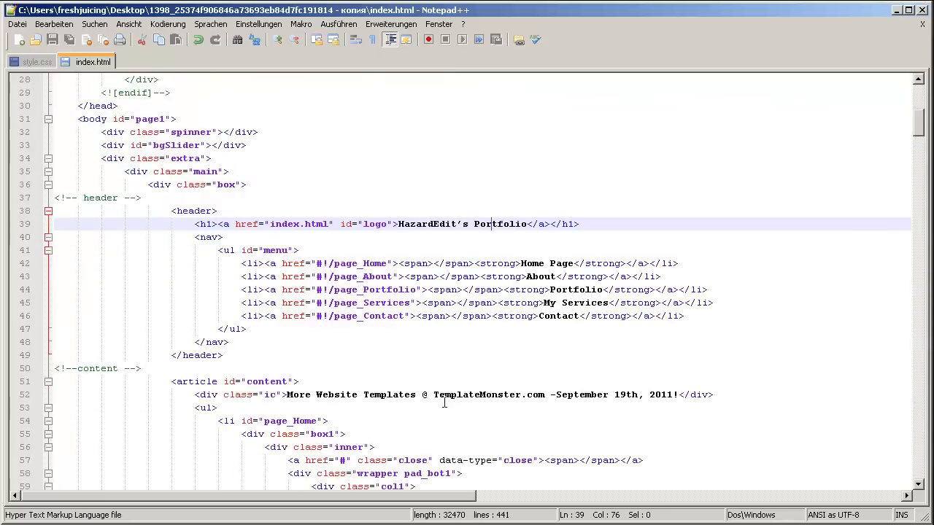
scroll("down", 3)
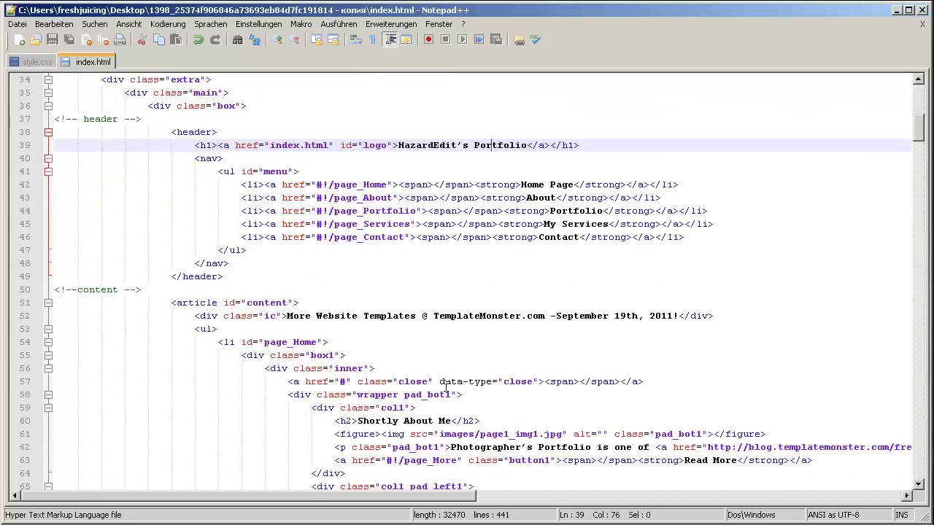
scroll("down", 3)
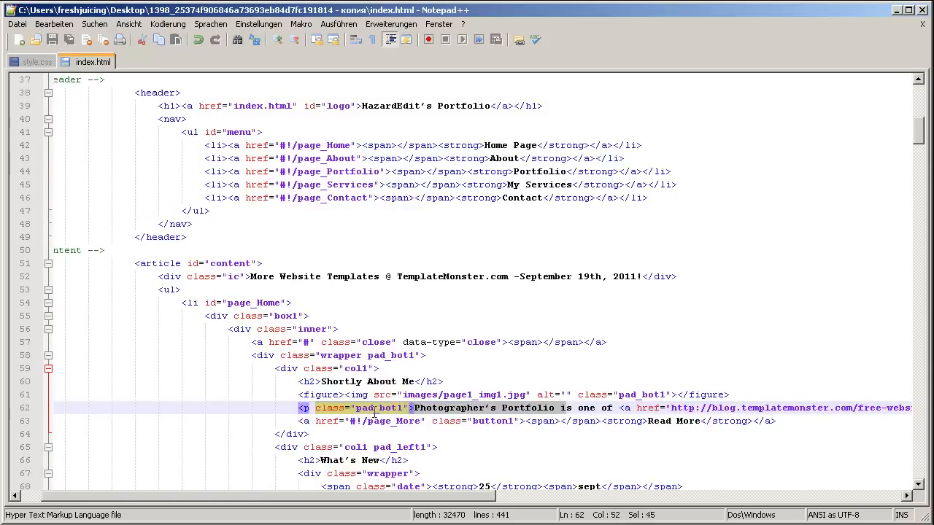
scroll("down", 3)
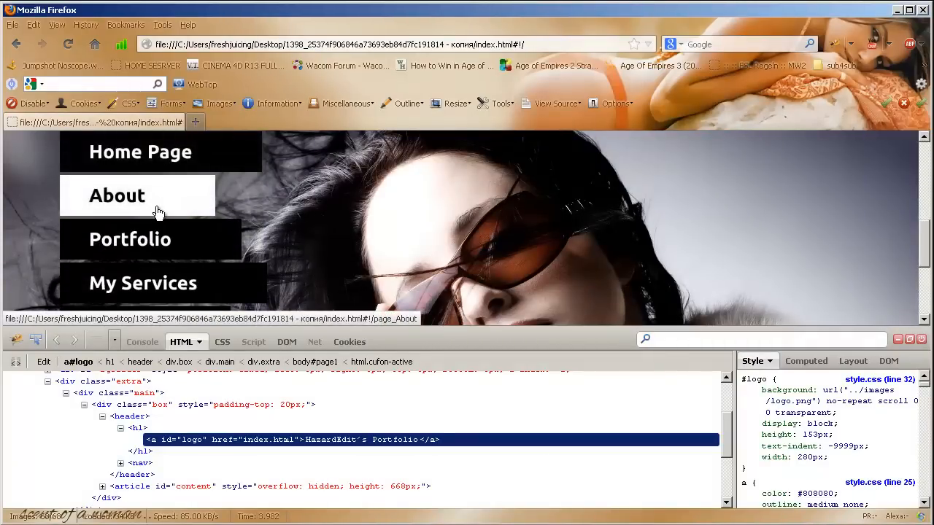
- Scroll through the Home panel's Shortly About Me blurb on the reloaded page
scroll("down", 3)
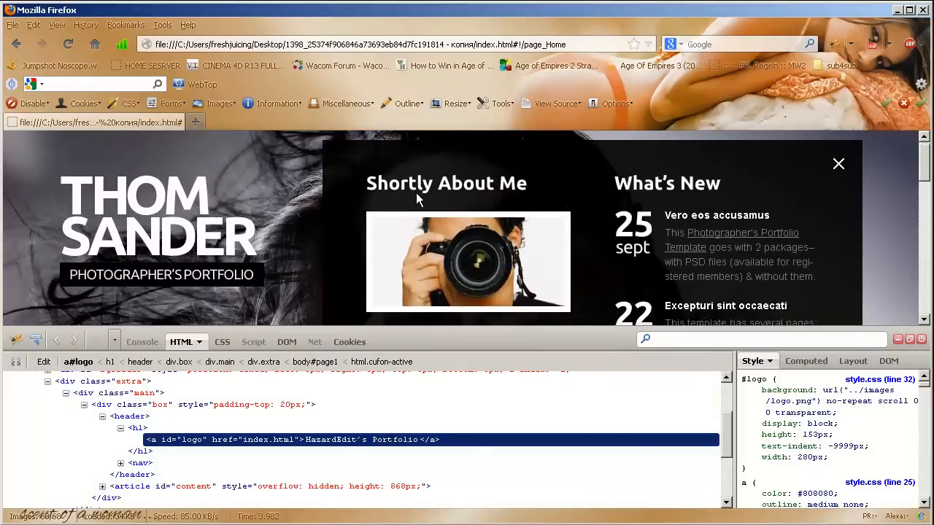
scroll("down", 3)
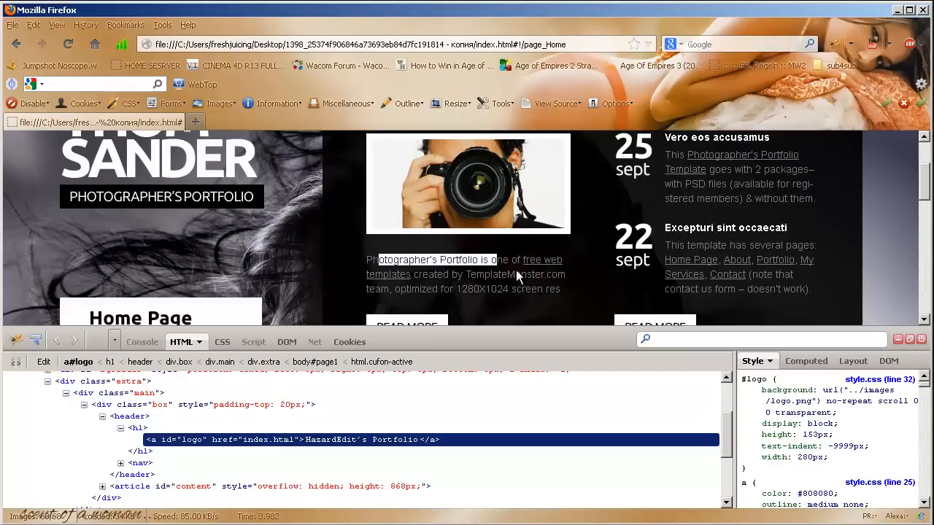
mouse_move(580, 297)
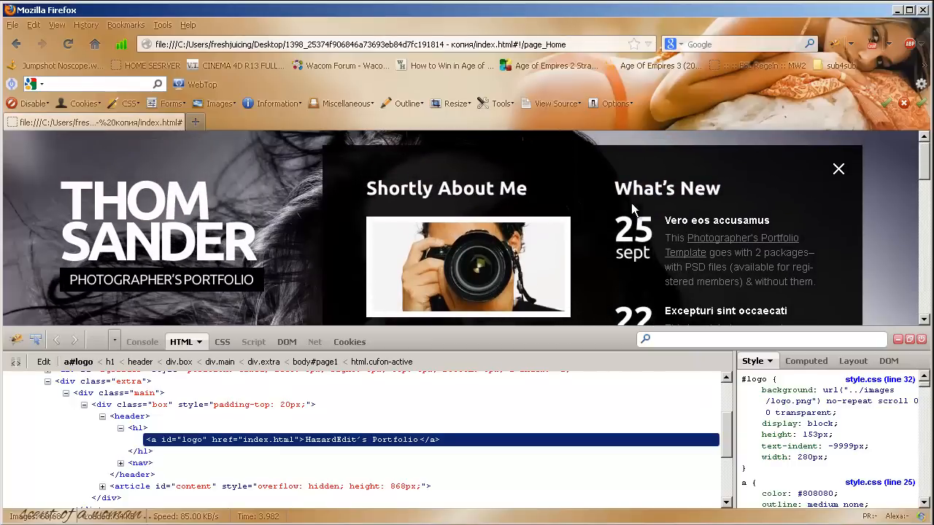
scroll("down", 3)
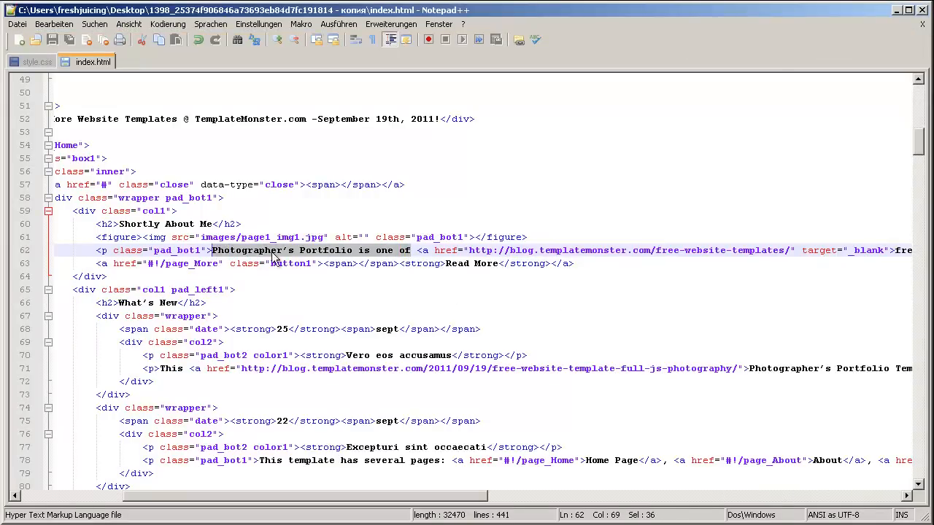
mouse_move(292, 260)
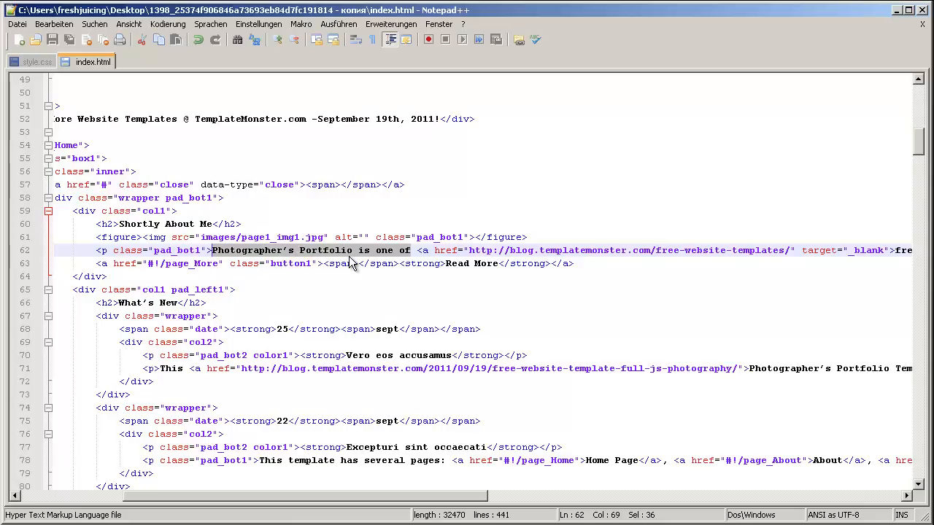
- Overwrite the start of the Shortly About Me paragraph with 'My designer'
type("My")
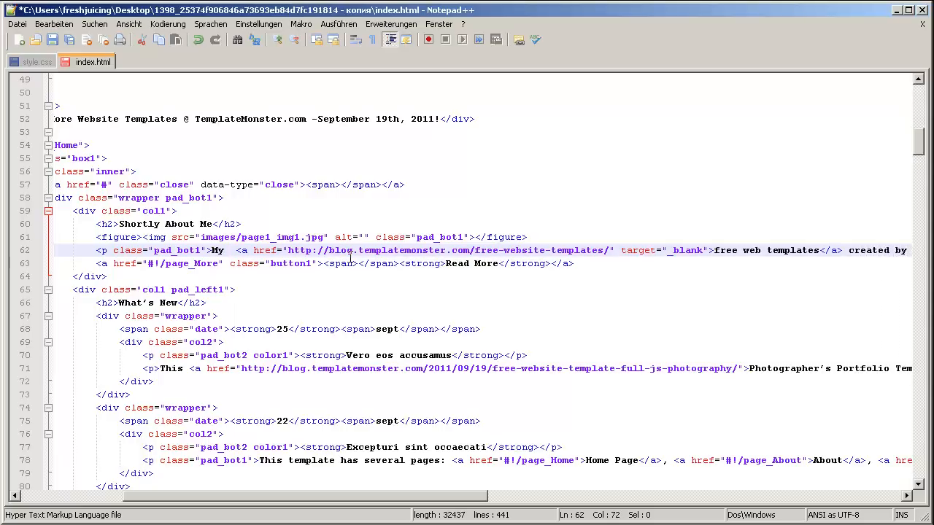
type("designer")
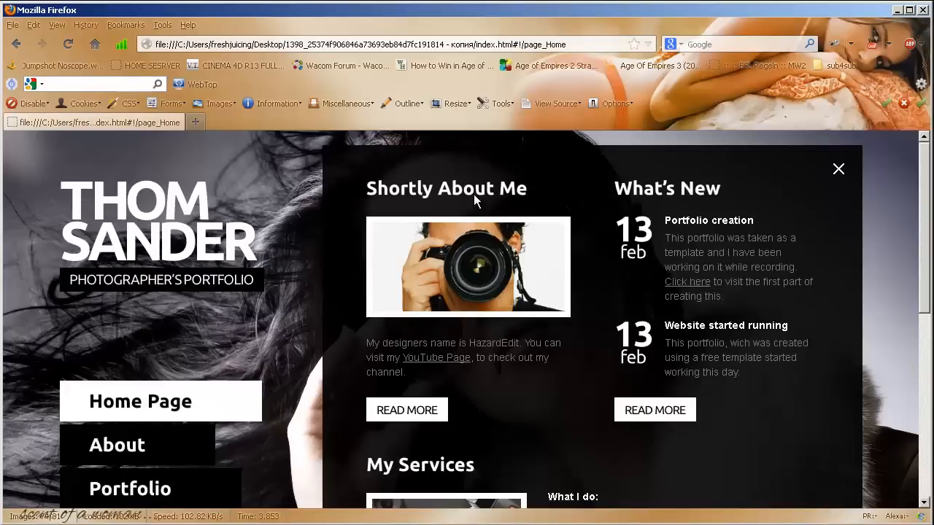
mouse_move(343, 172)
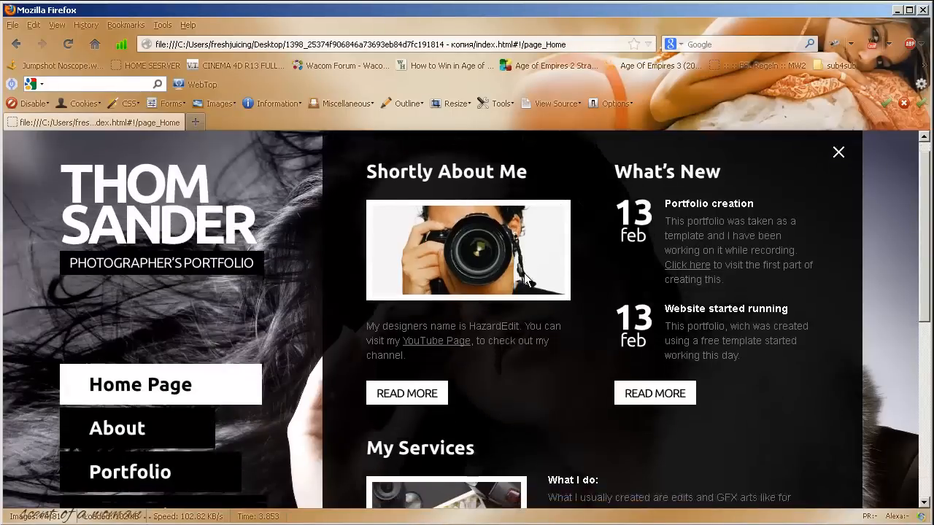
- Scroll through the reloaded Home panel's new Shortly About Me and What's New text
scroll("down", 3)
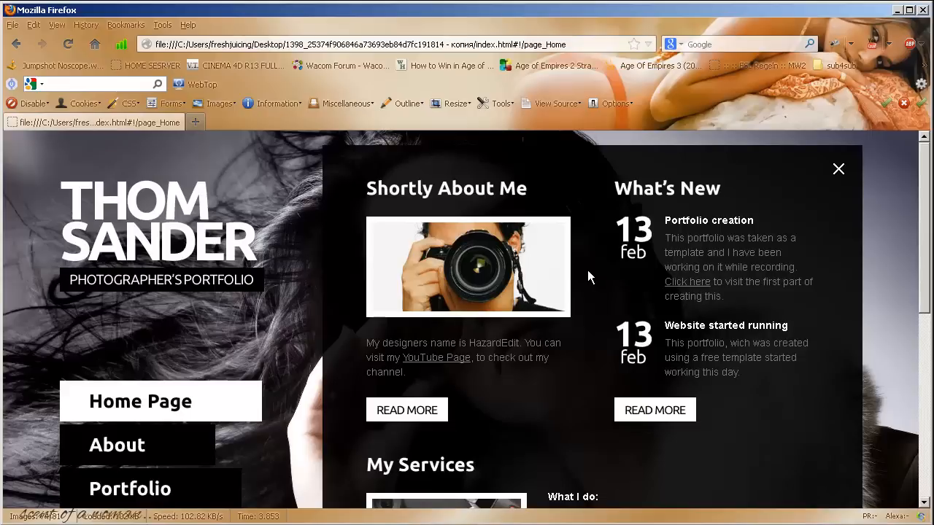
mouse_move(524, 393)
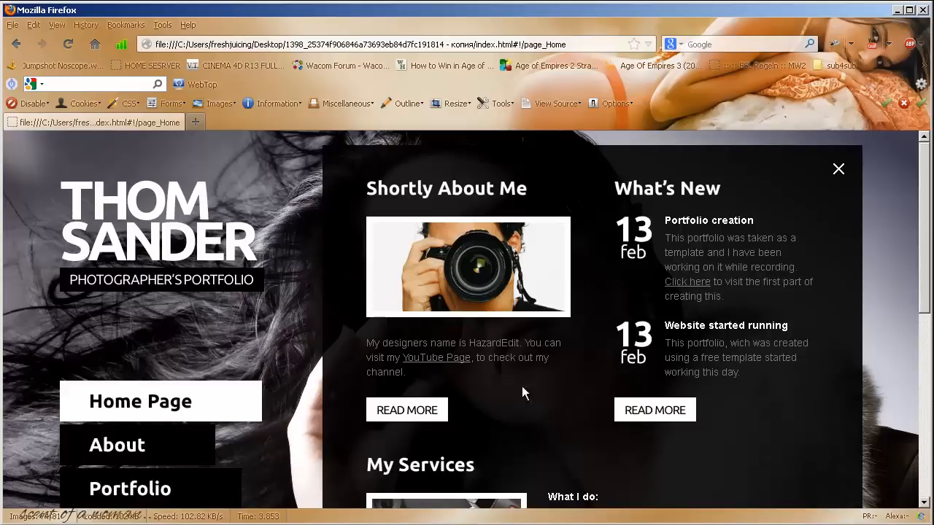
scroll("down", 3)
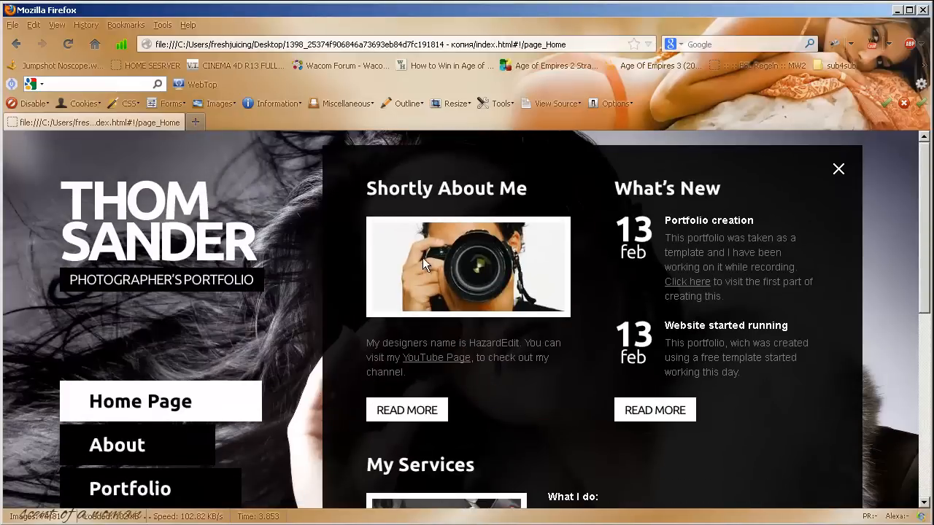
scroll("down", 3)
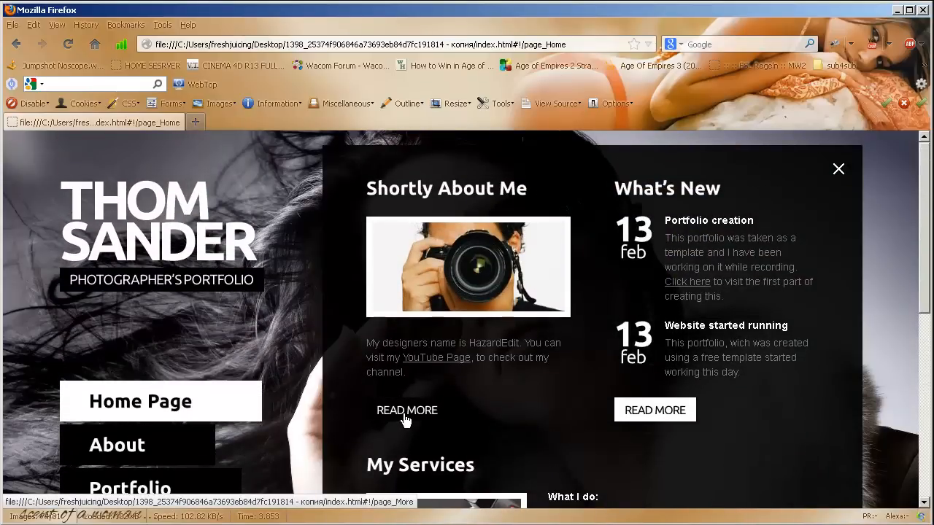
- Read through the Shortly About Me Read more panel's placeholder articles, then close it
left_click(406, 410)
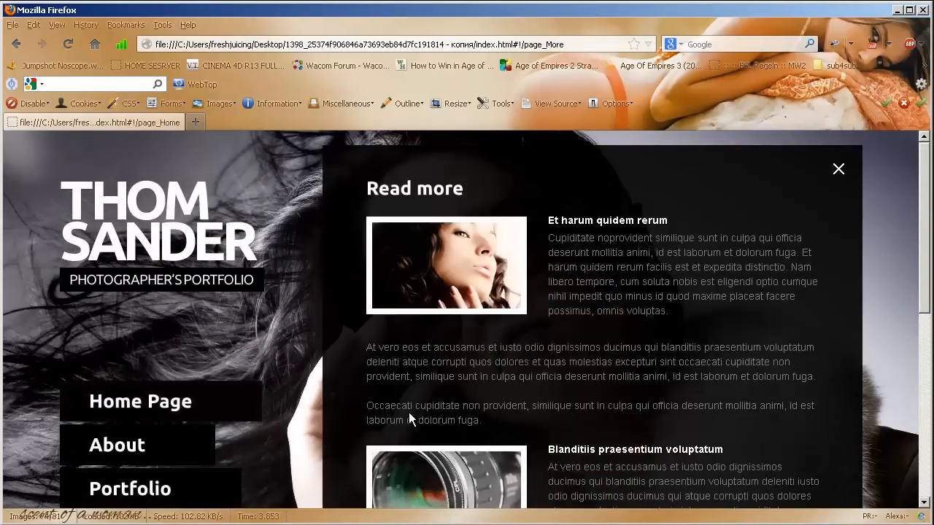
scroll("down", 3)
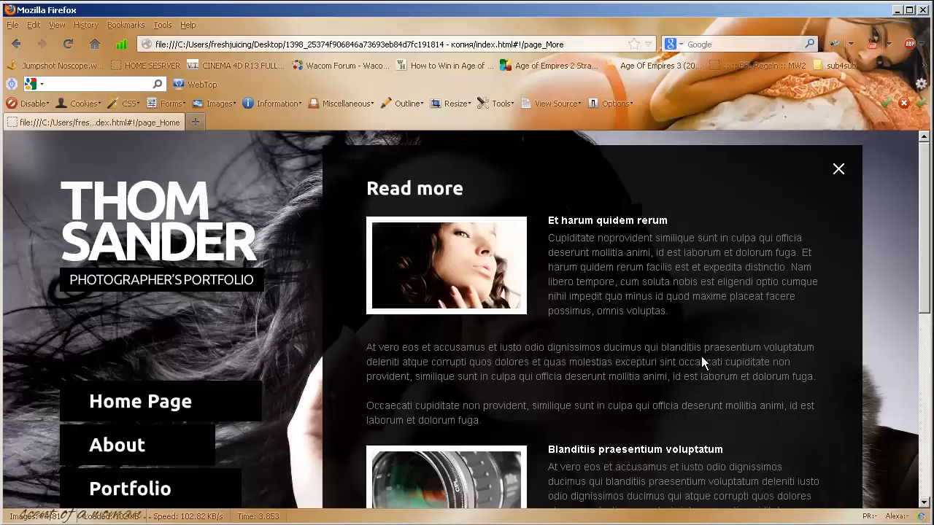
mouse_move(704, 343)
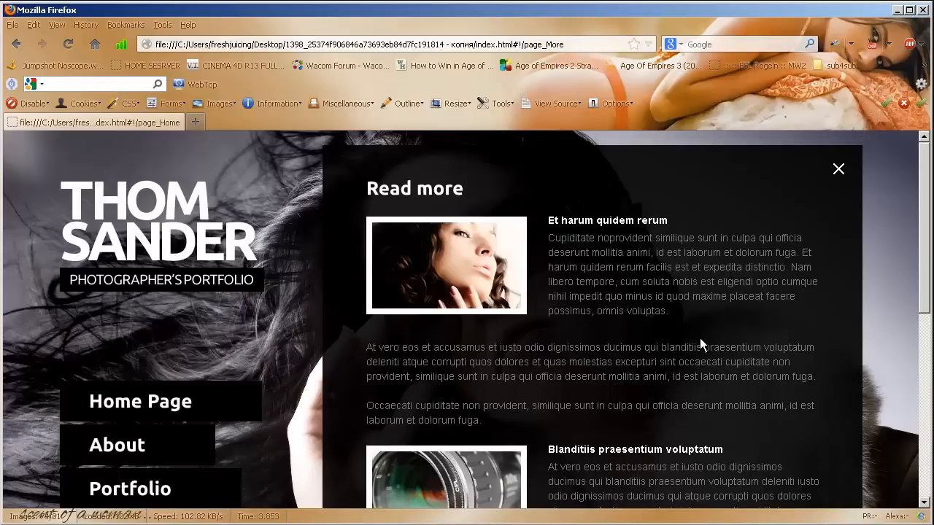
mouse_move(678, 330)
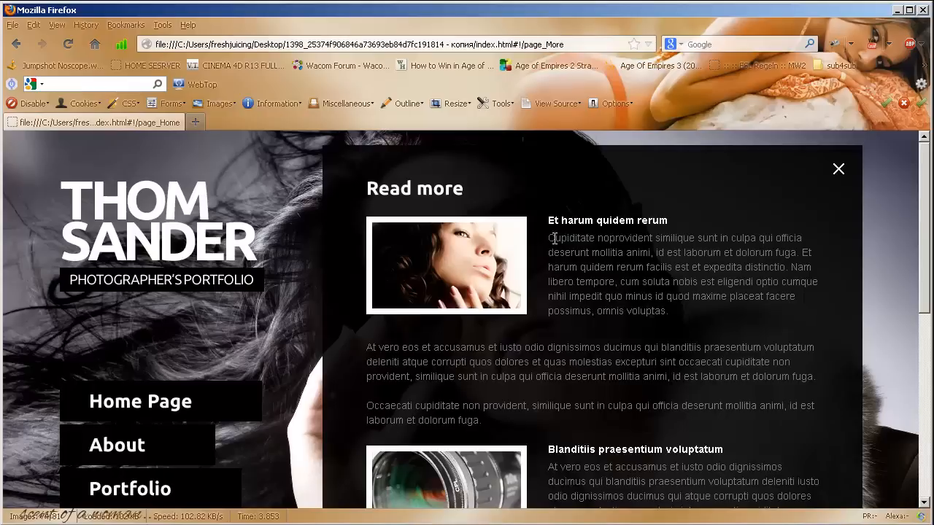
left_click_drag(549, 237, 666, 309)
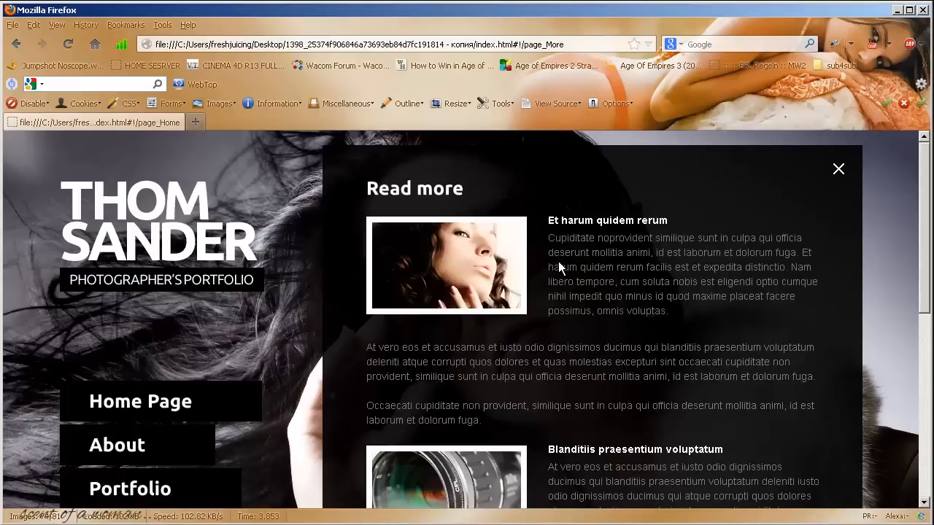
mouse_move(557, 263)
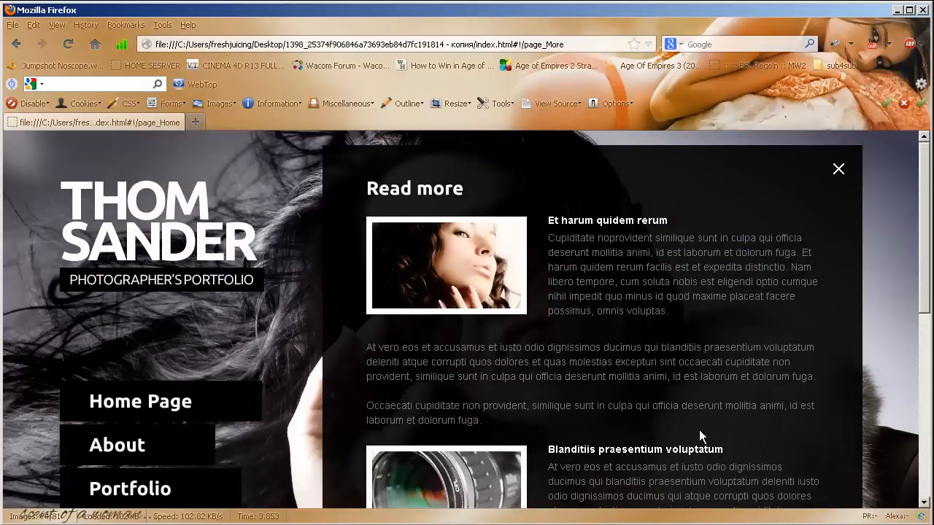
left_click(837, 170)
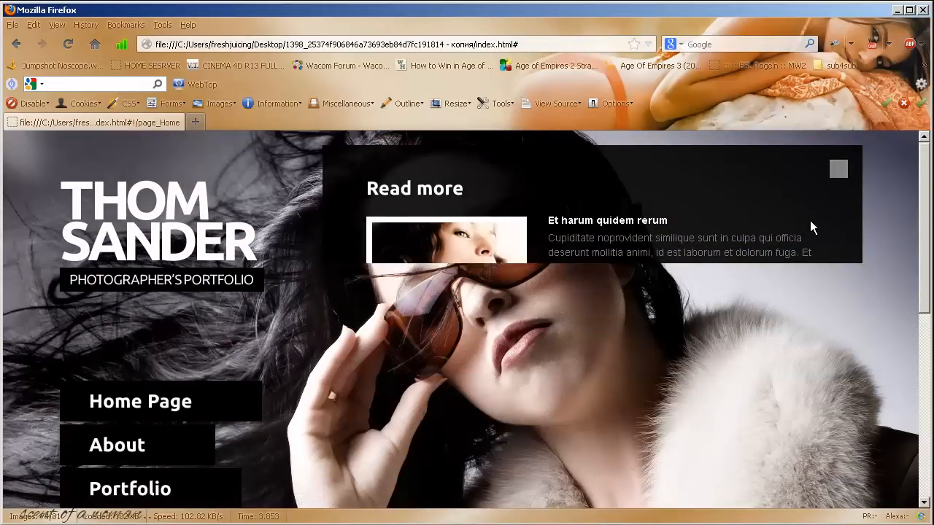